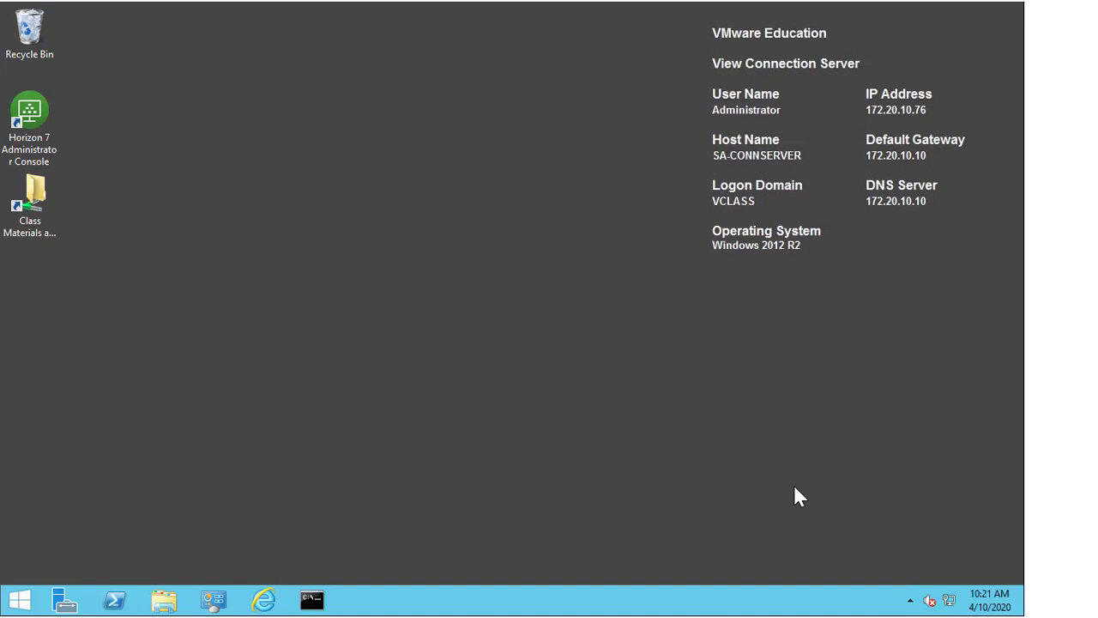
pyautogui.moveTo(233, 182)
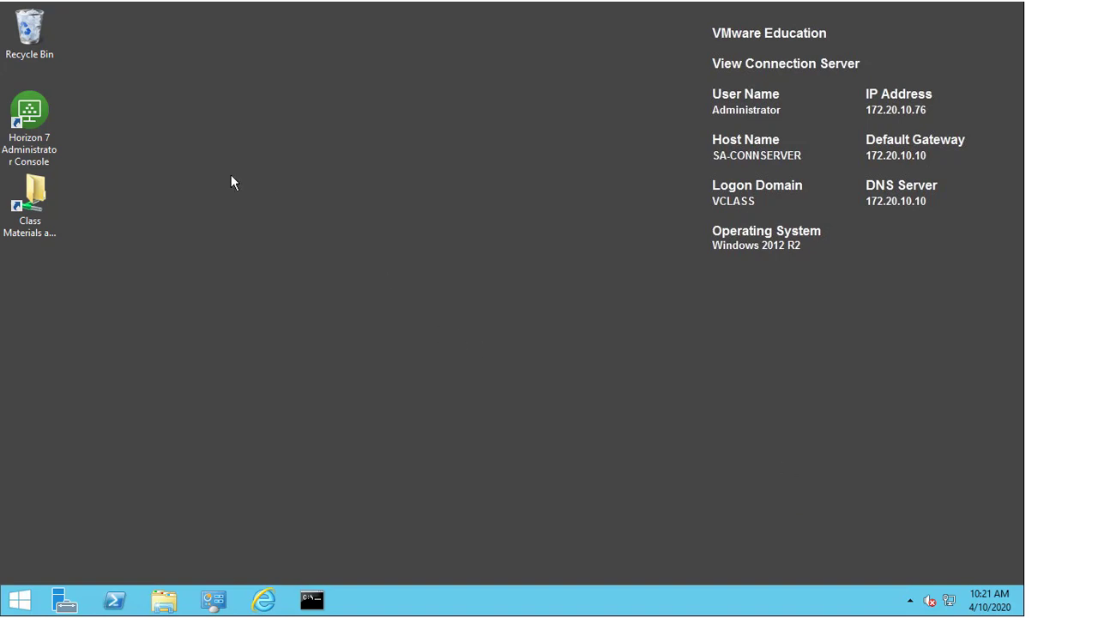
# Launch the Horizon 7 Administrator Console shortcut and continue past the certificate warning
pyautogui.click(29, 120)
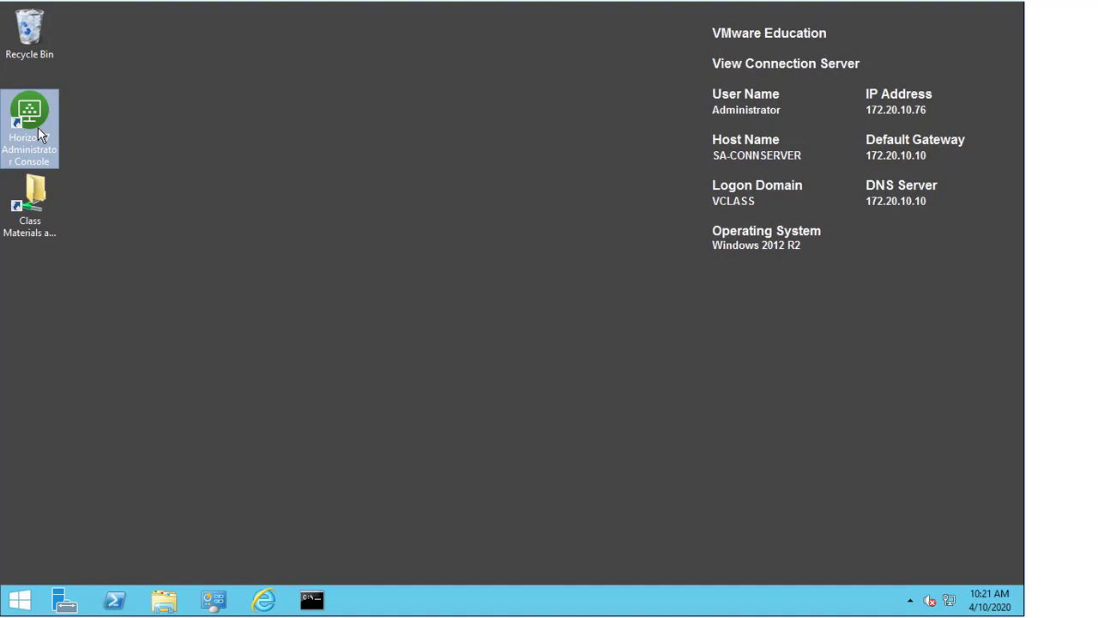
pyautogui.doubleClick(29, 127)
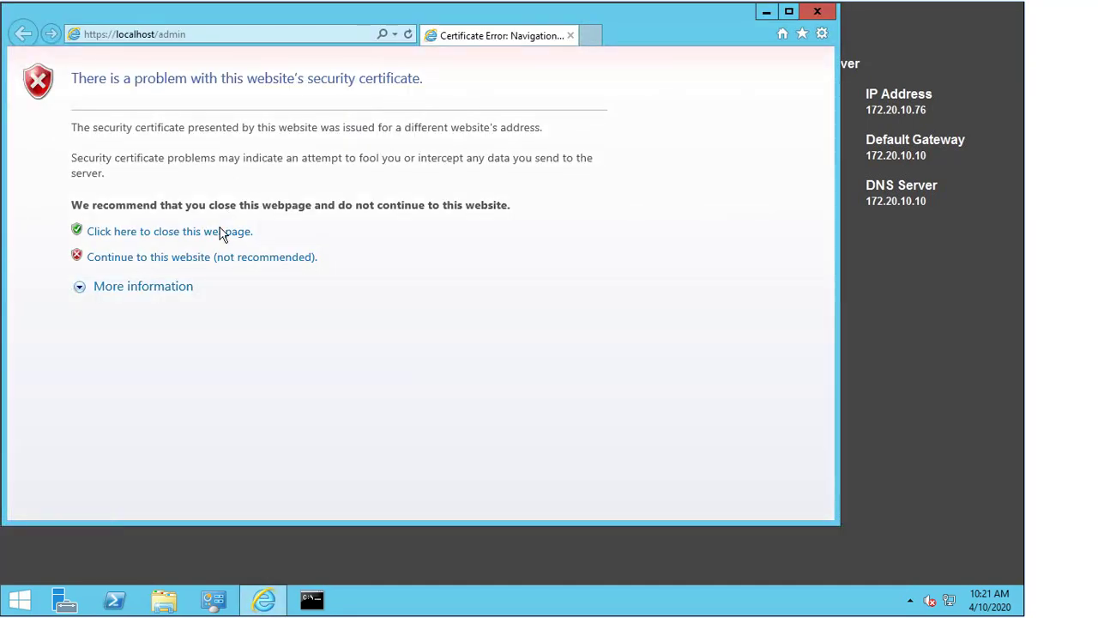
pyautogui.moveTo(403, 158)
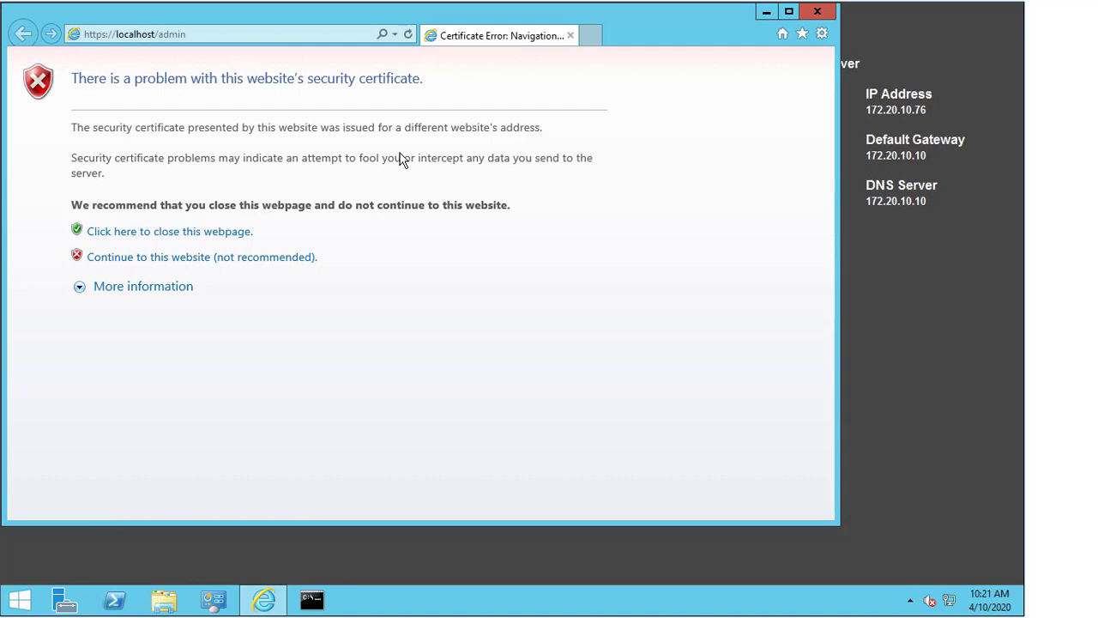
pyautogui.moveTo(285, 102)
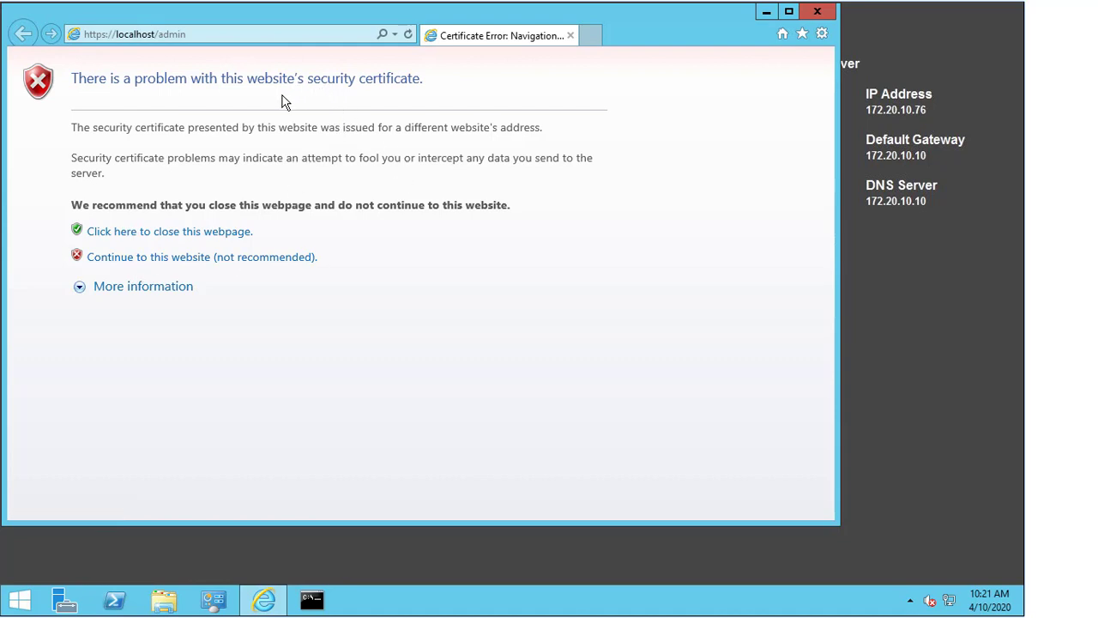
pyautogui.moveTo(333, 244)
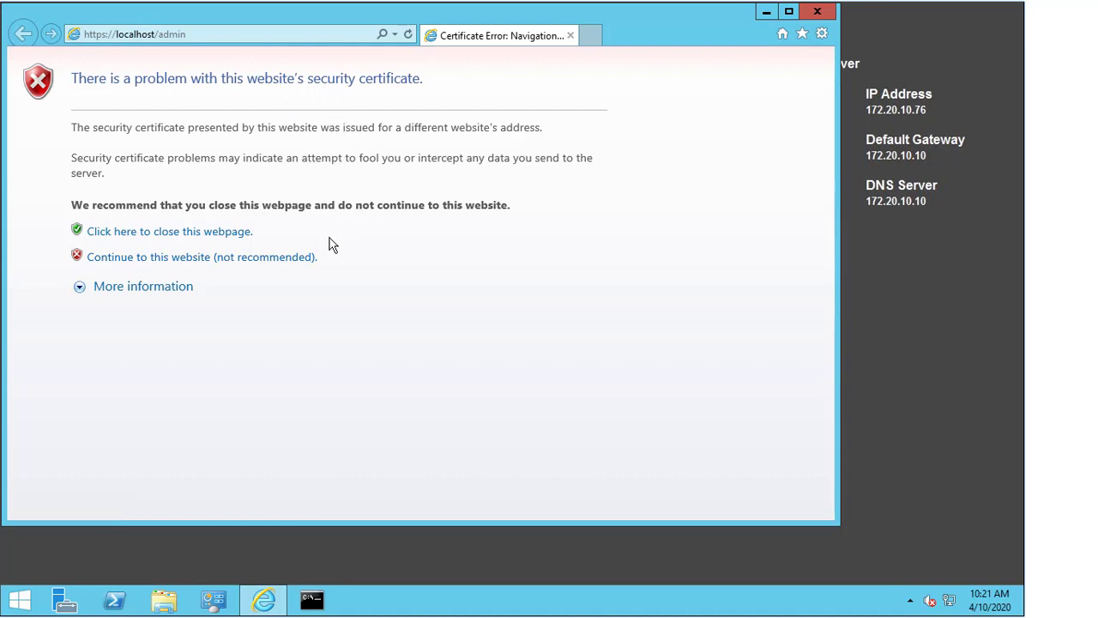
pyautogui.moveTo(203, 257)
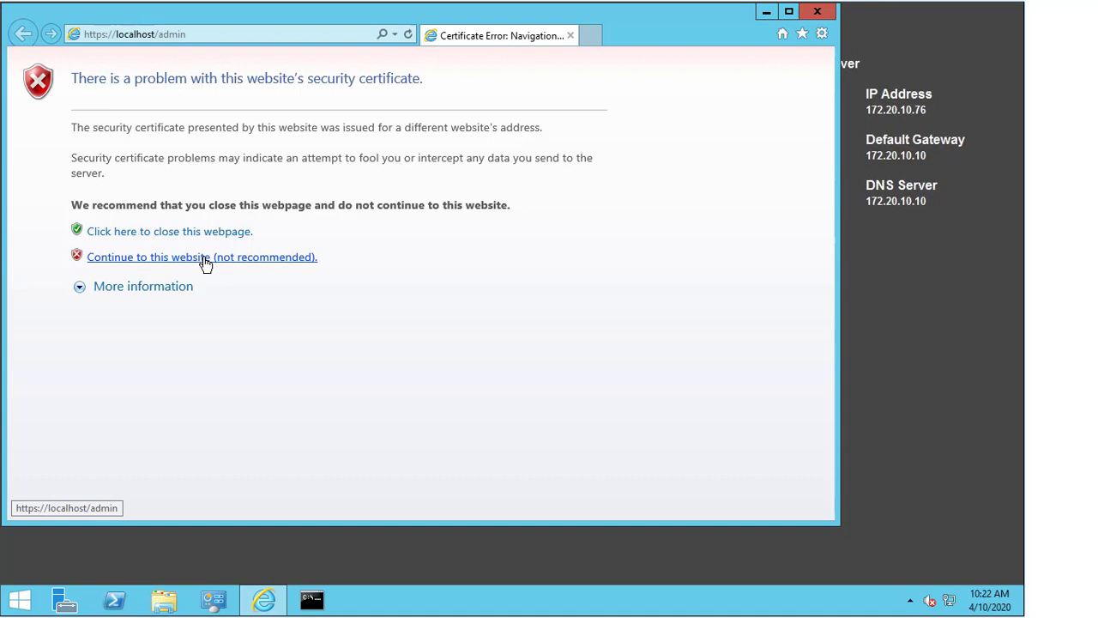
pyautogui.click(203, 257)
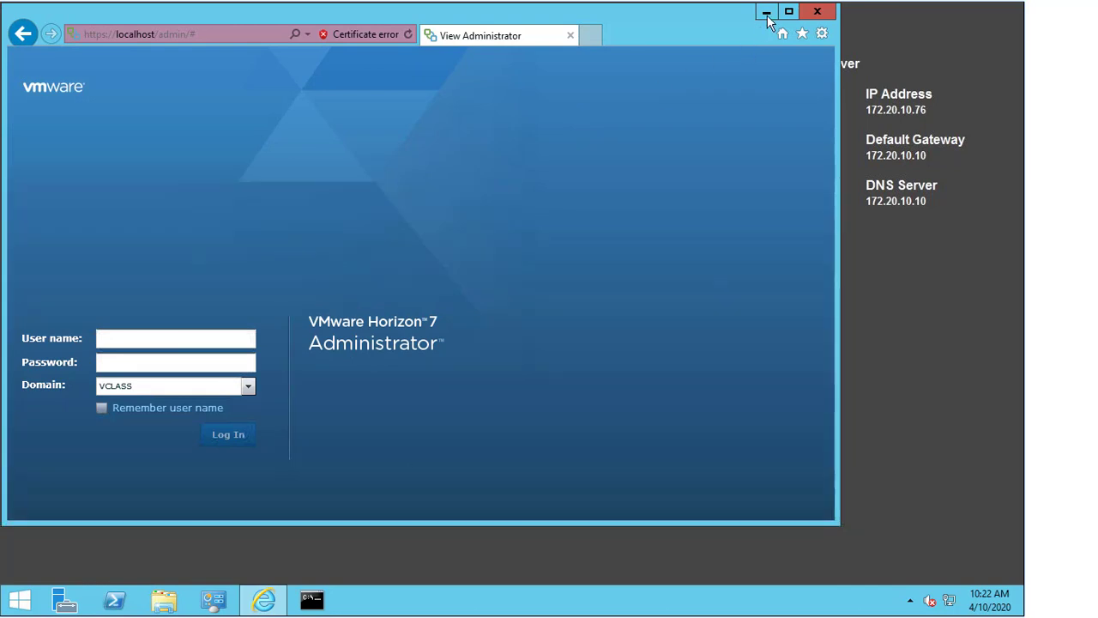
# Minimize the browser and start mmc.exe from Start screen search, reaching its File menu
pyautogui.click(765, 10)
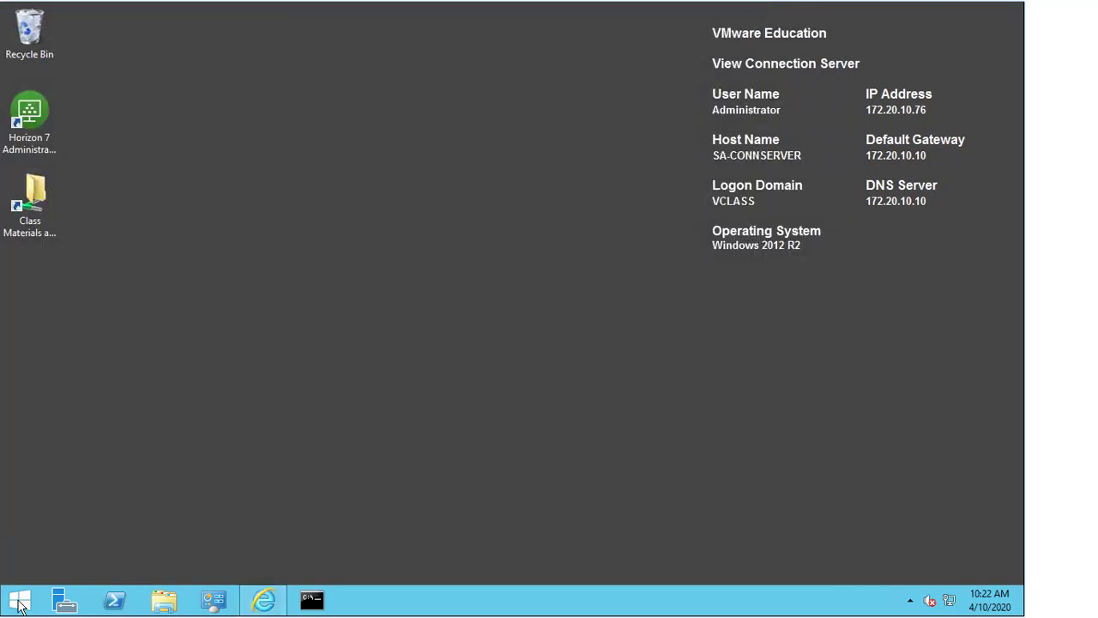
pyautogui.click(19, 601)
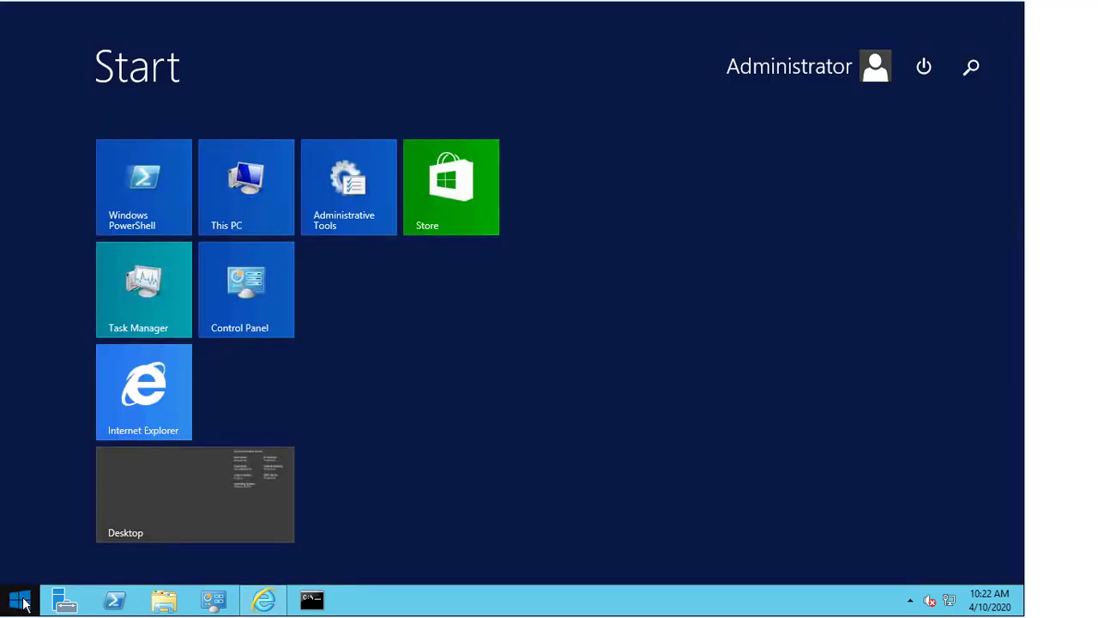
pyautogui.write('mmc.exe')
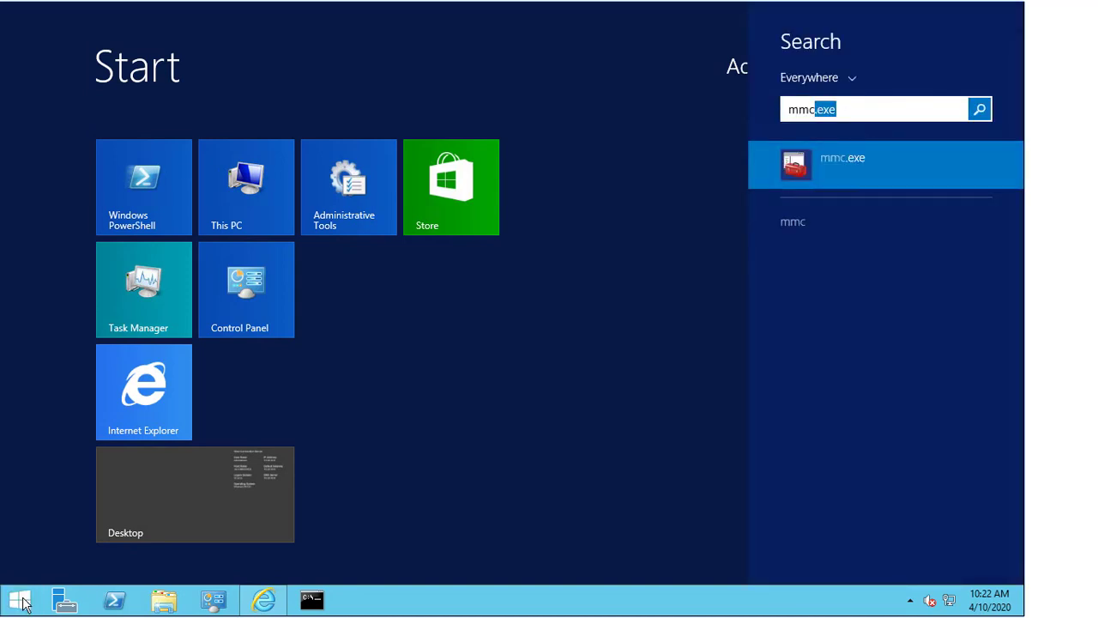
pyautogui.click(842, 164)
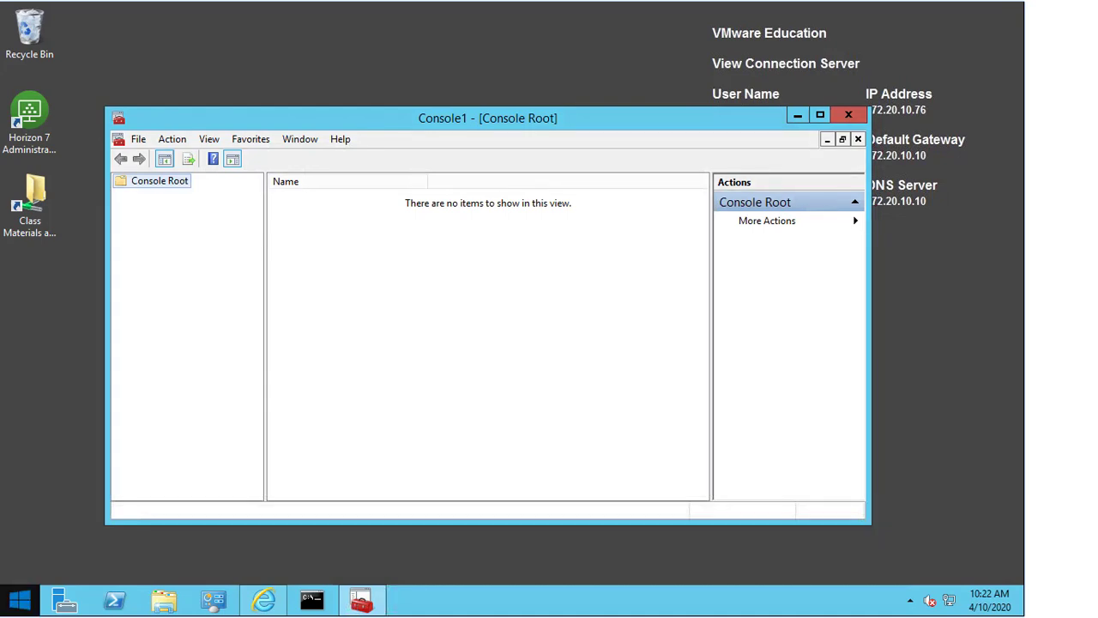
pyautogui.moveTo(40, 380)
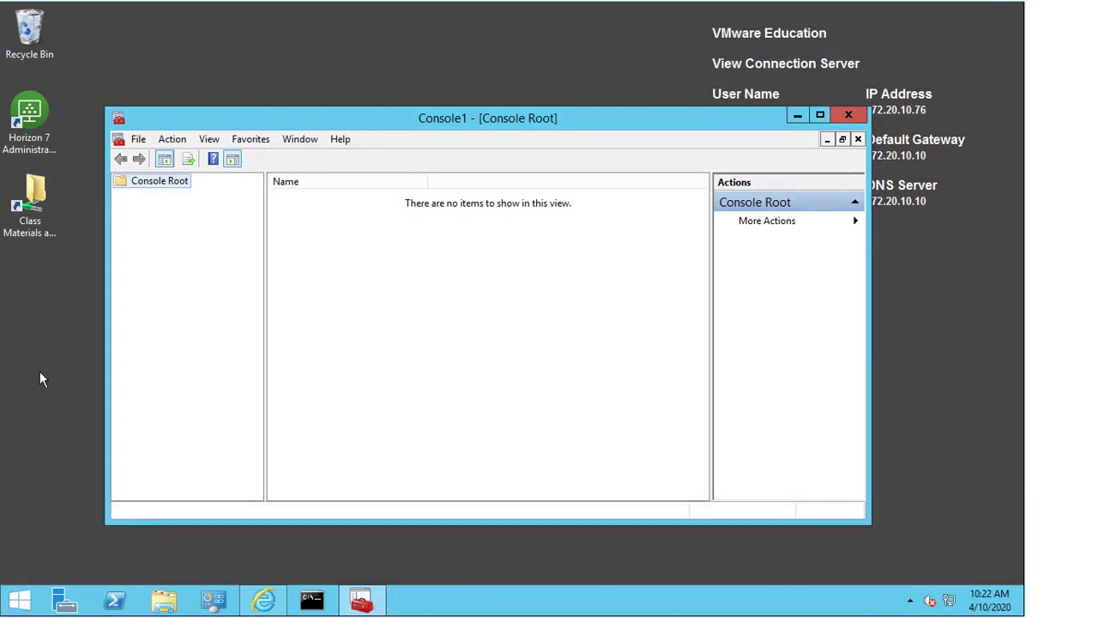
pyautogui.click(137, 139)
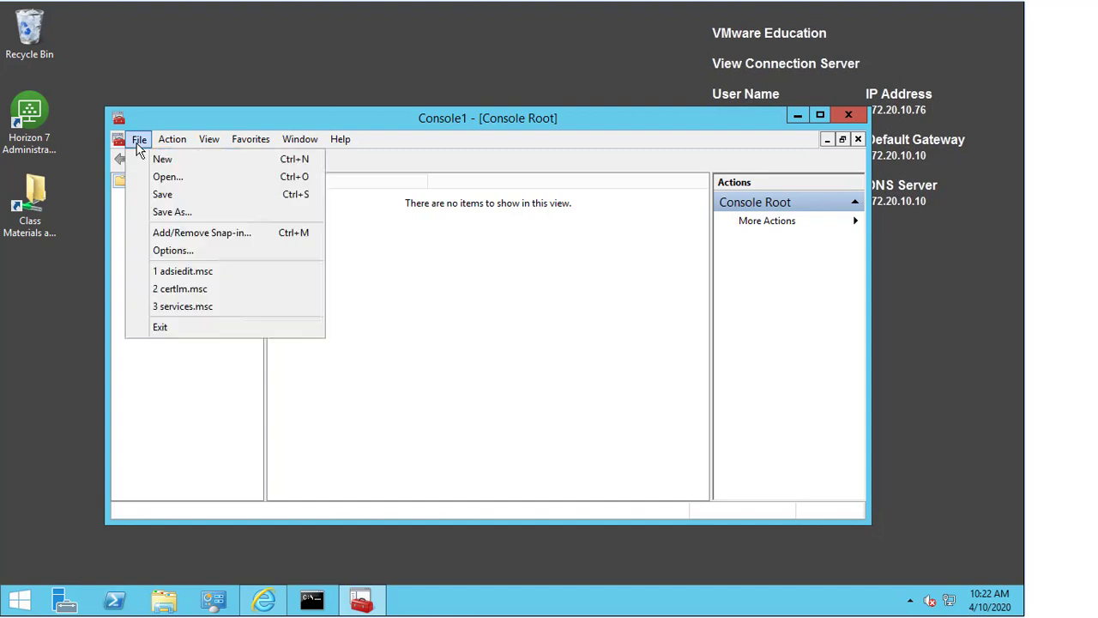
pyautogui.moveTo(203, 233)
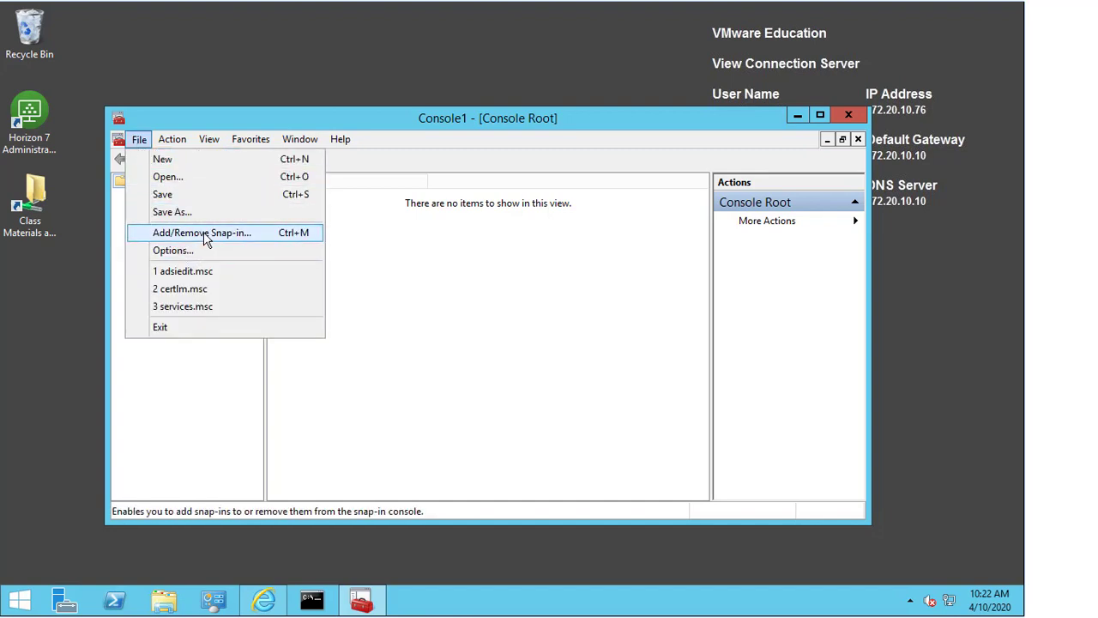
# Add the Certificates snap-in from the Add/Remove Snap-in dialog
pyautogui.click(203, 234)
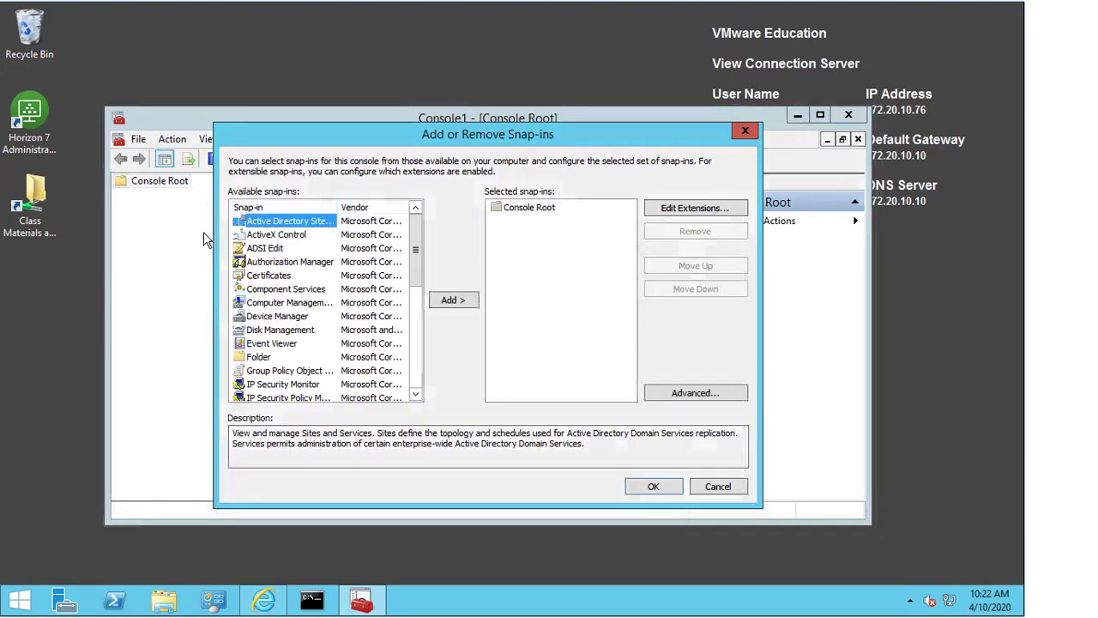
pyautogui.click(268, 275)
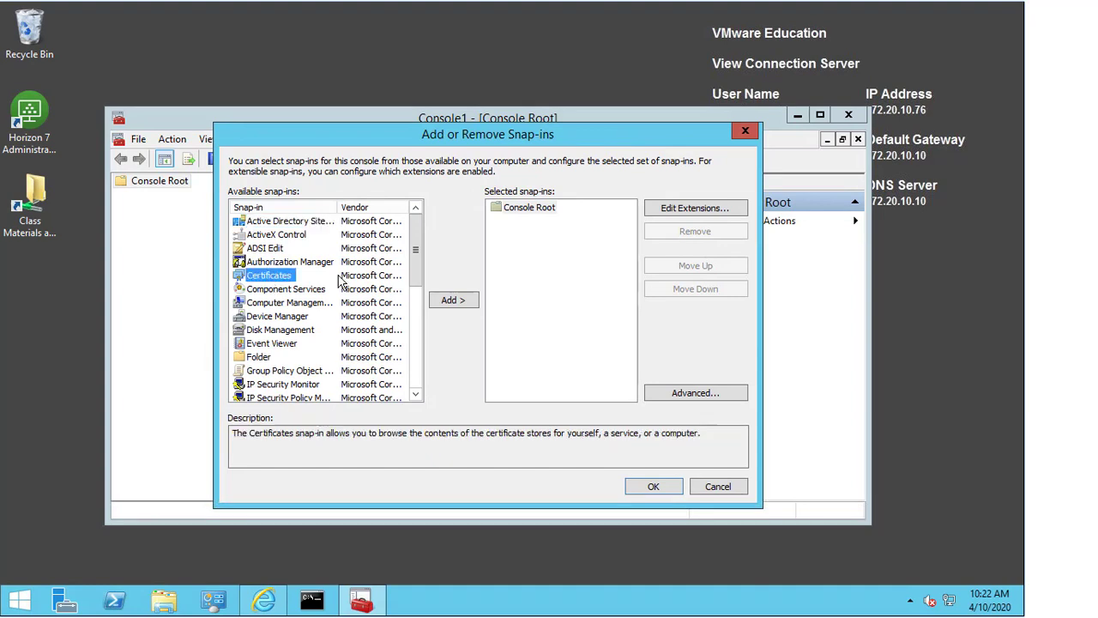
pyautogui.click(453, 298)
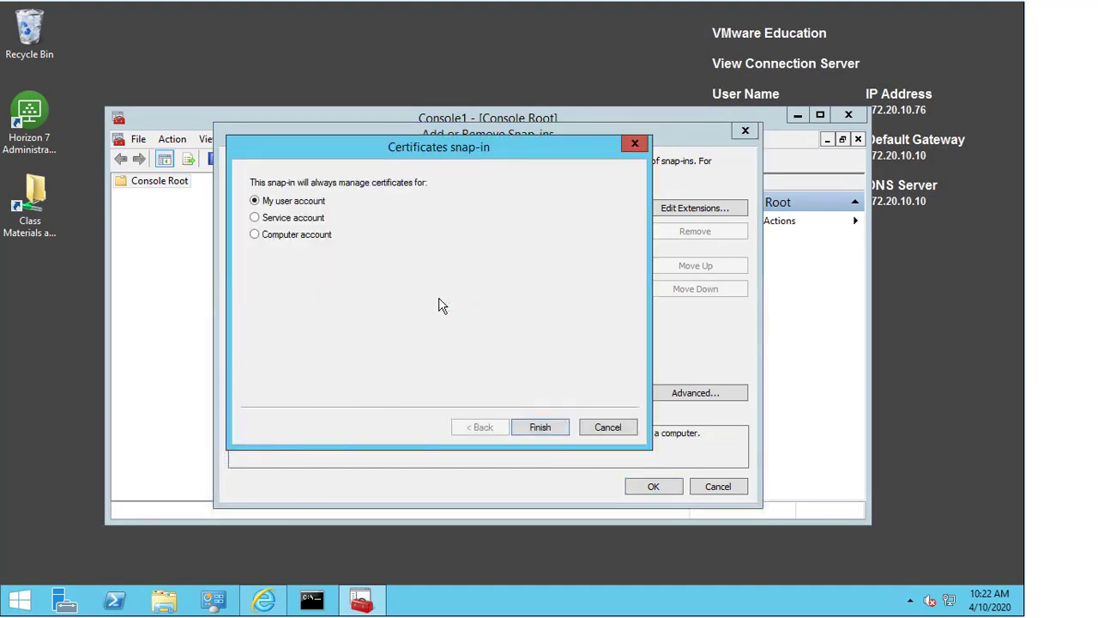
pyautogui.moveTo(398, 264)
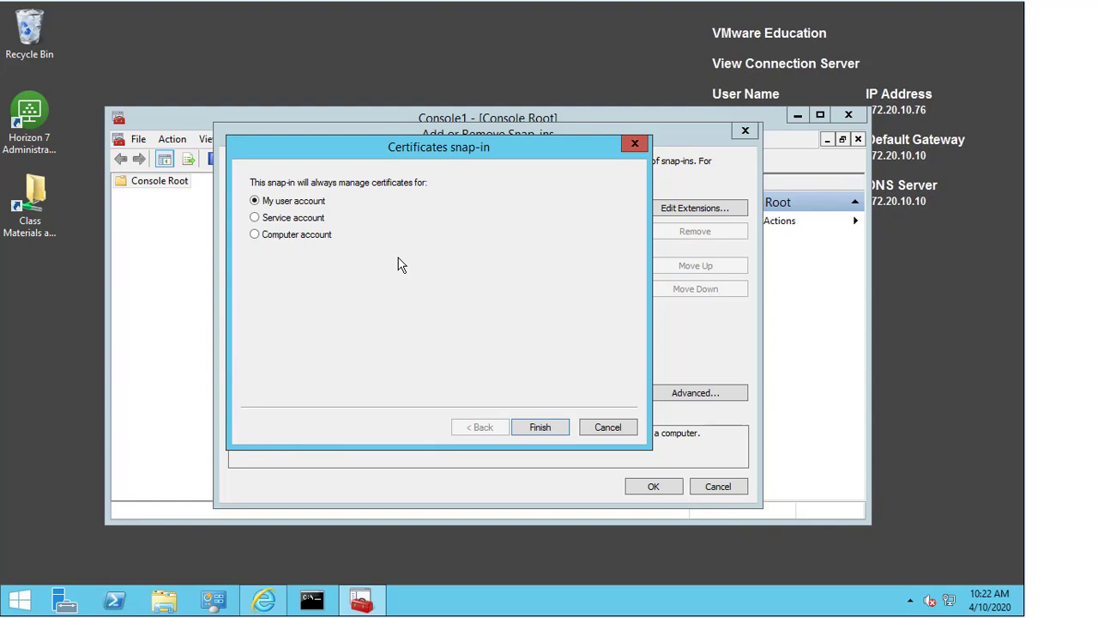
pyautogui.moveTo(385, 265)
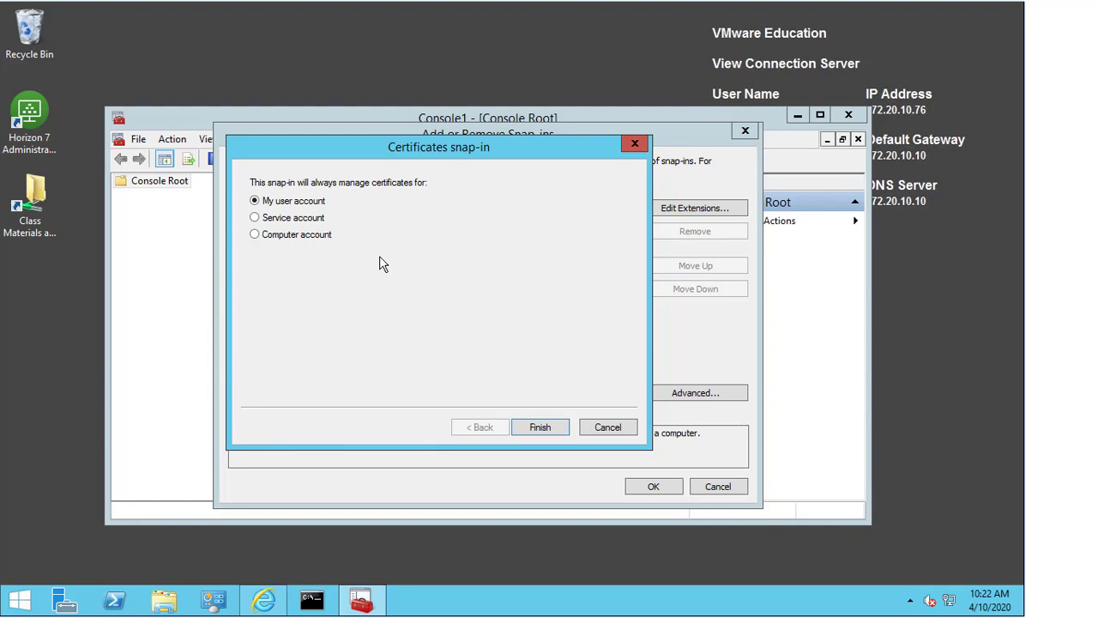
# Target the Computer account on the Local computer and confirm the snap-in
pyautogui.click(254, 233)
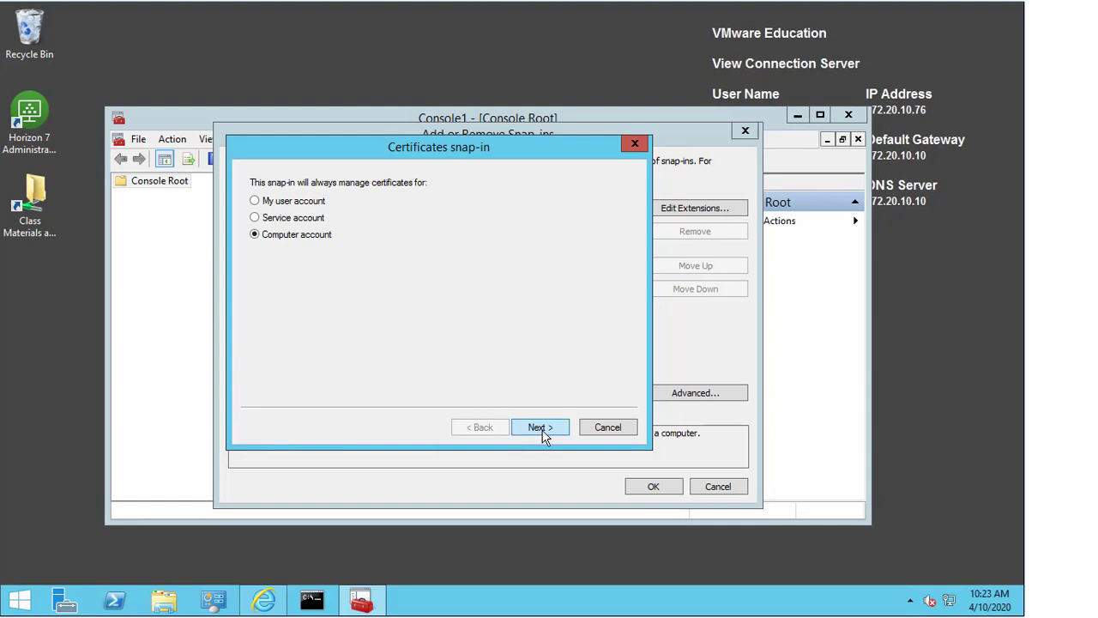
pyautogui.click(539, 427)
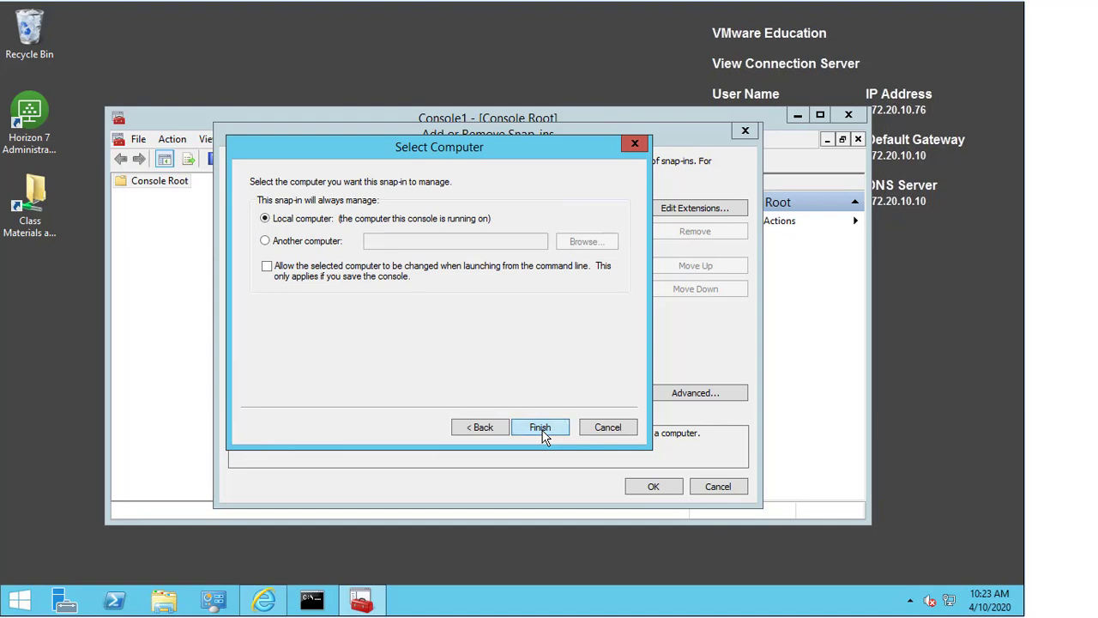
pyautogui.click(539, 427)
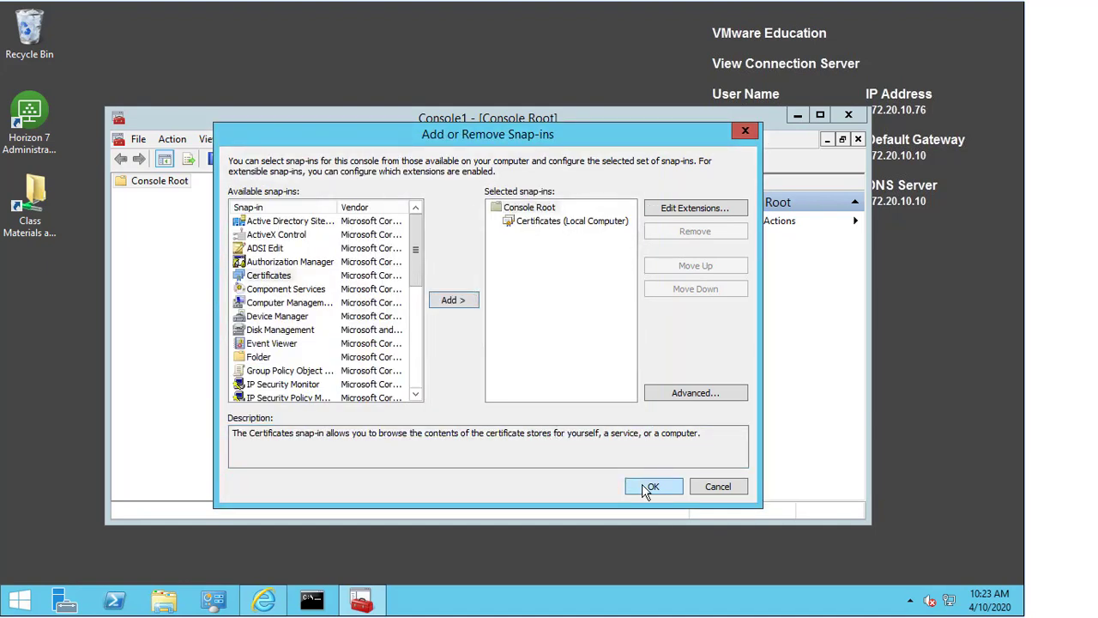
pyautogui.click(652, 487)
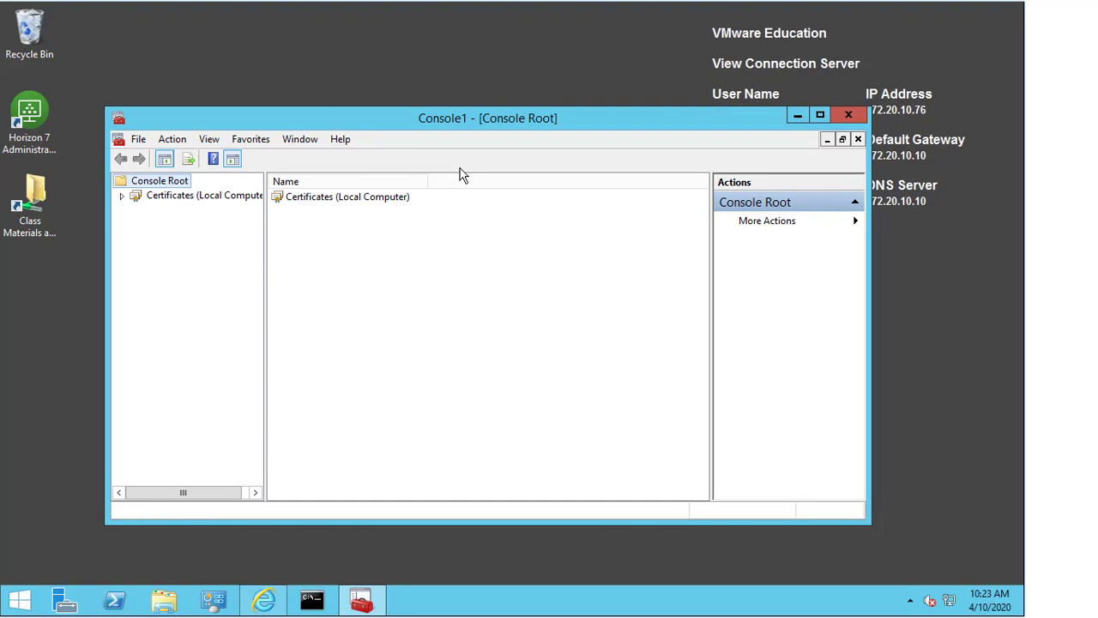
pyautogui.click(206, 196)
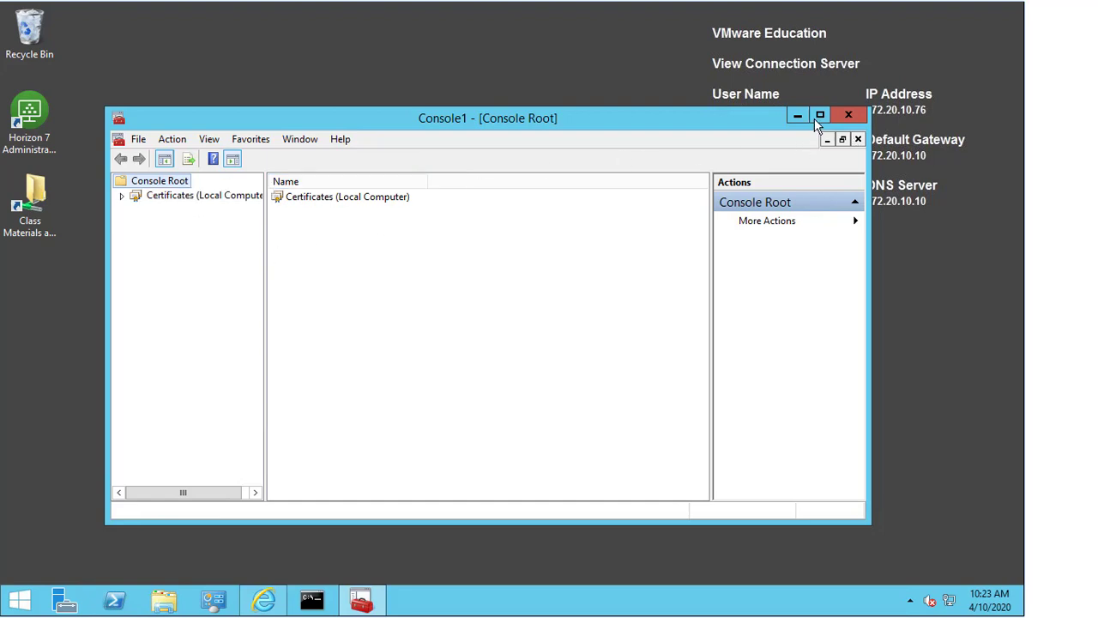
pyautogui.click(820, 115)
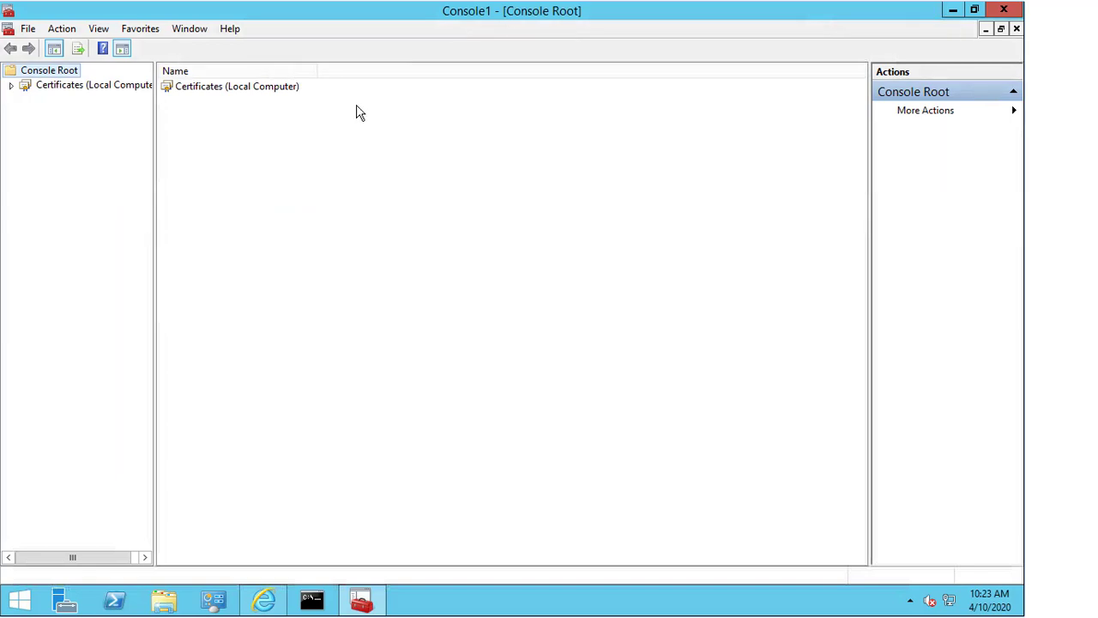
pyautogui.moveTo(12, 92)
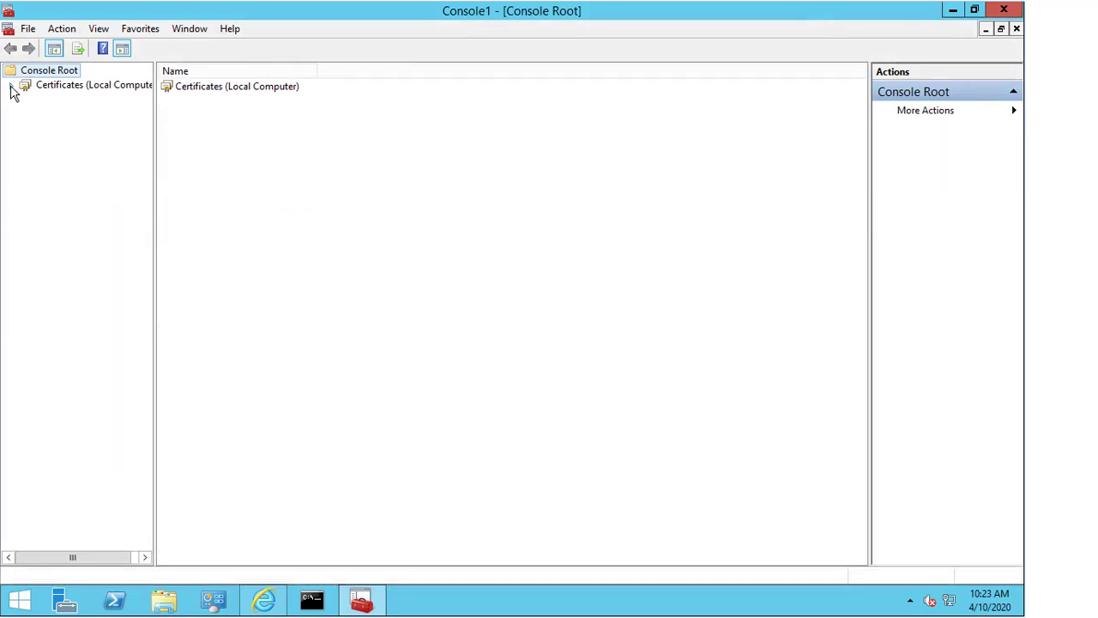
pyautogui.click(24, 86)
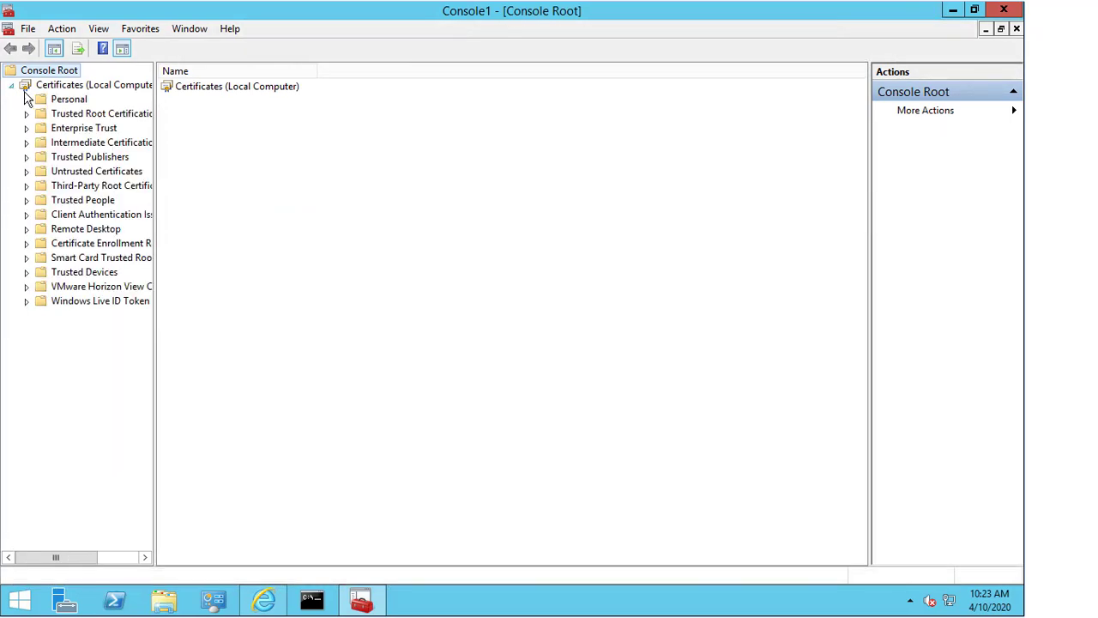
pyautogui.click(28, 98)
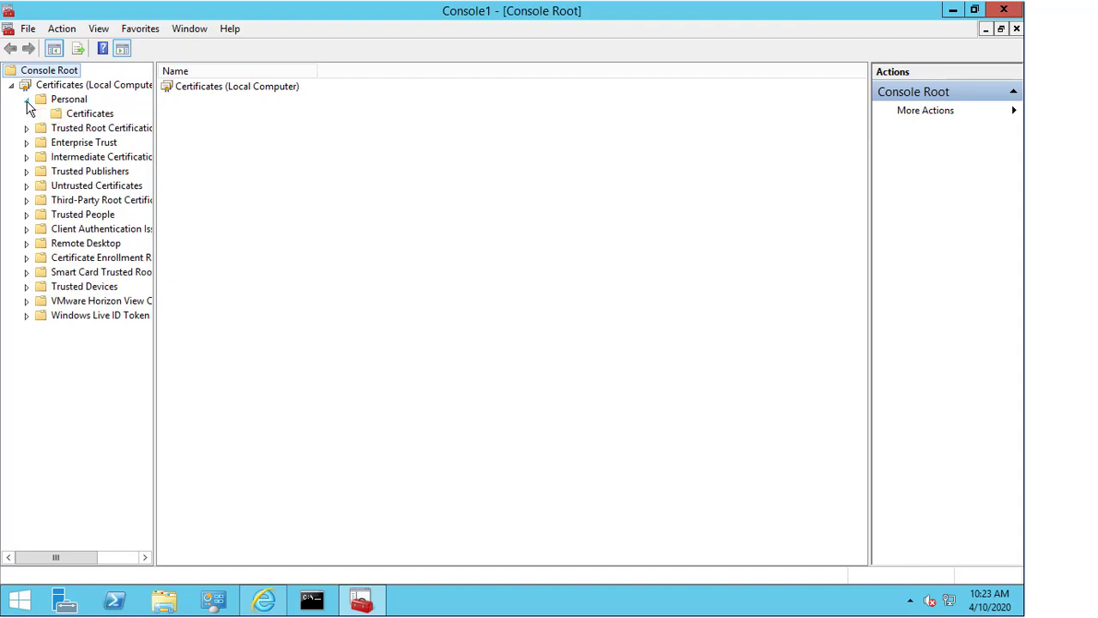
pyautogui.click(89, 113)
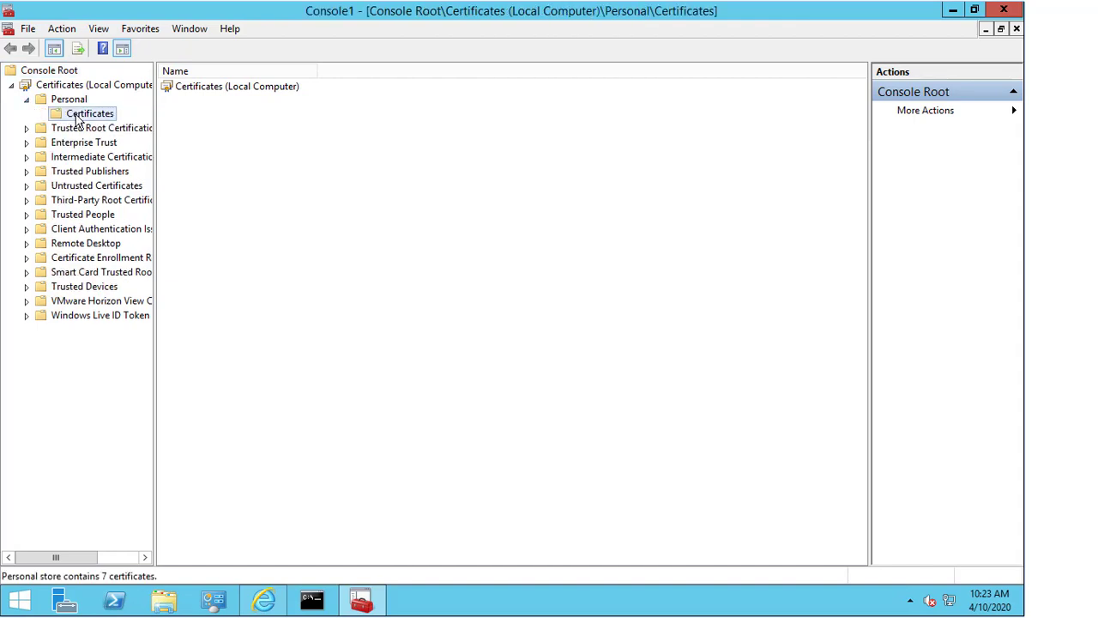
pyautogui.click(89, 113)
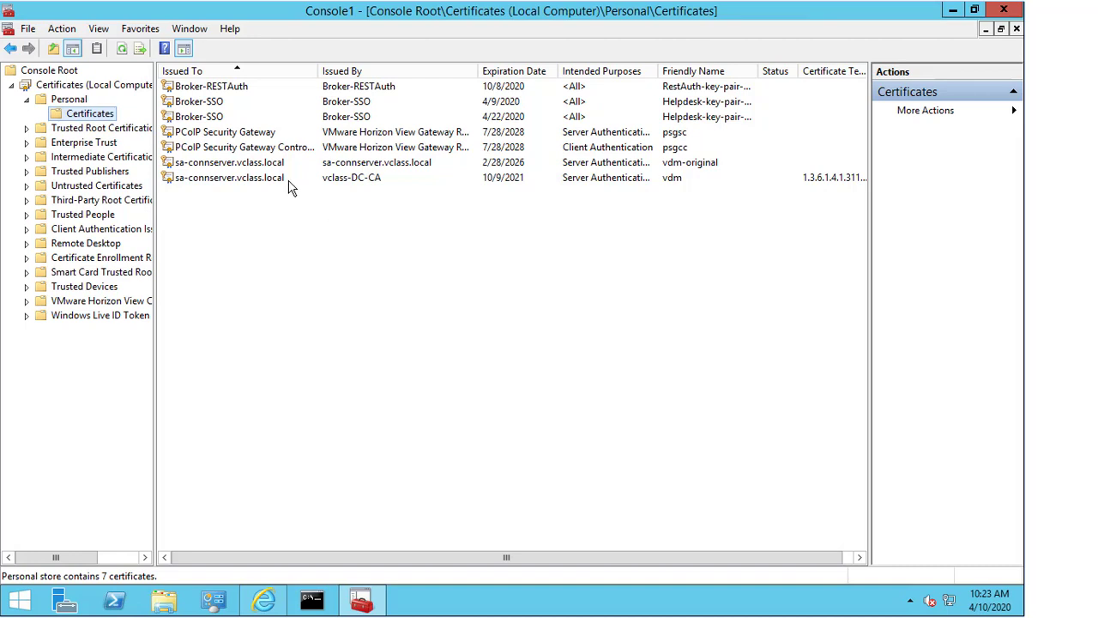
pyautogui.click(230, 177)
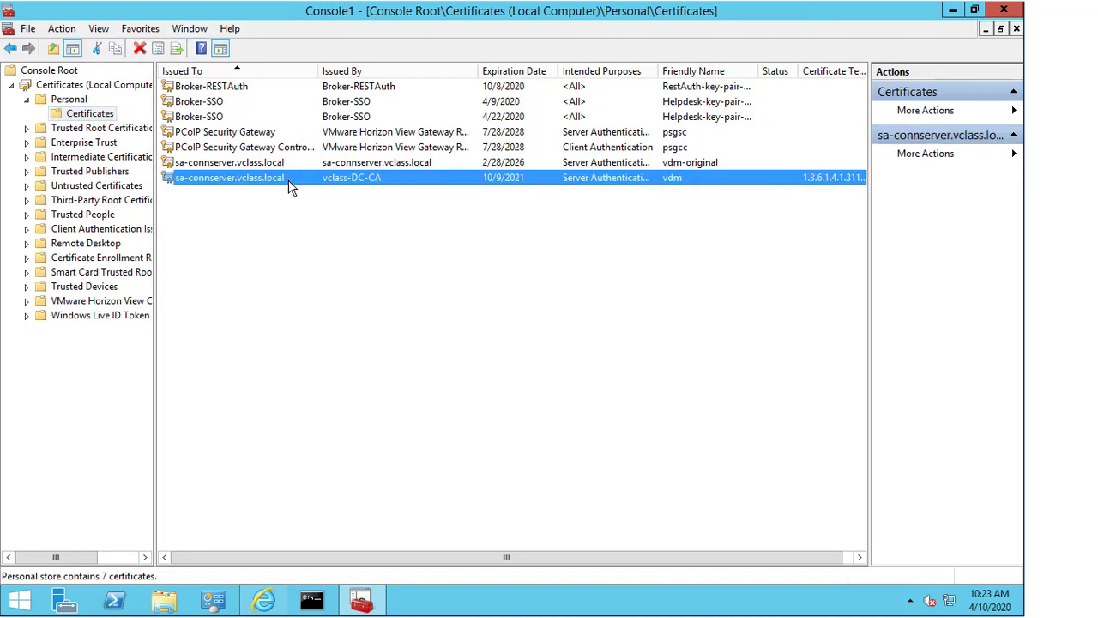
pyautogui.moveTo(336, 203)
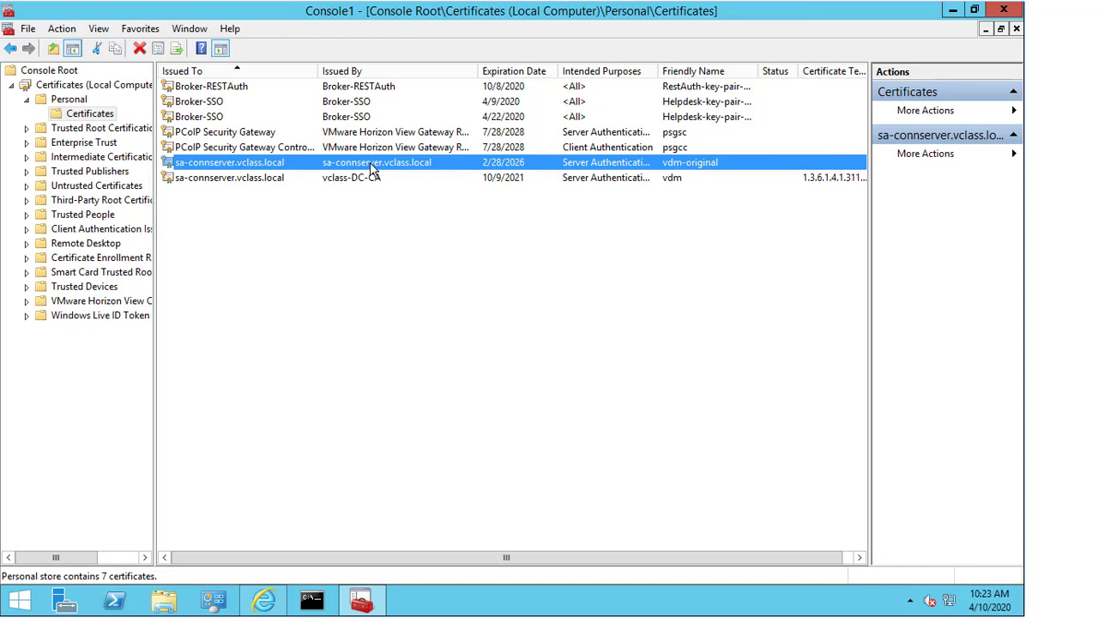
pyautogui.moveTo(487, 206)
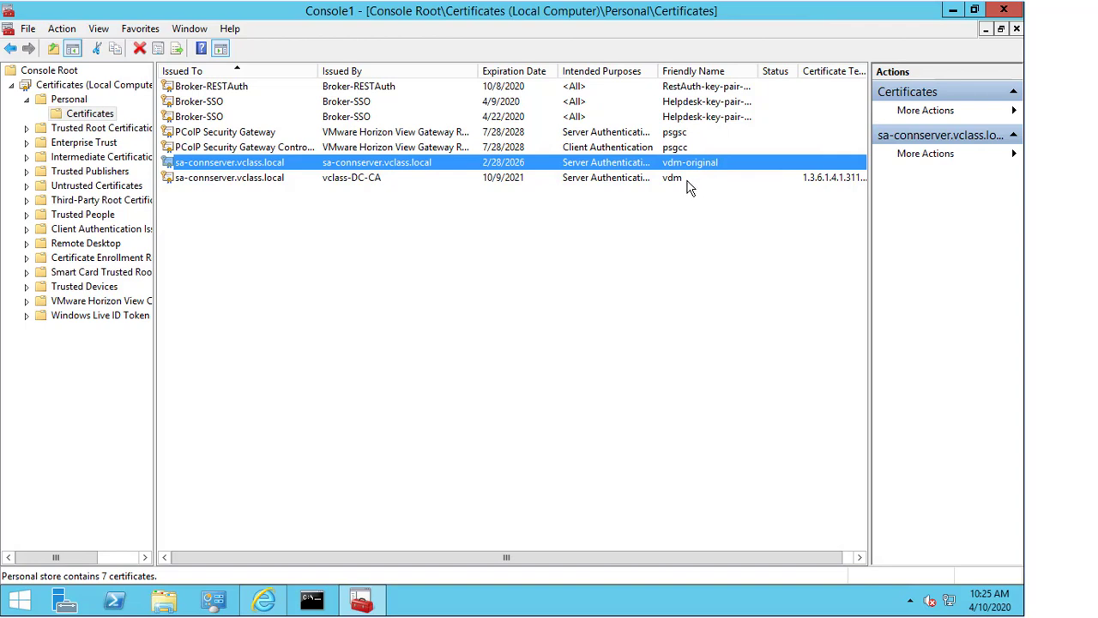
pyautogui.moveTo(678, 185)
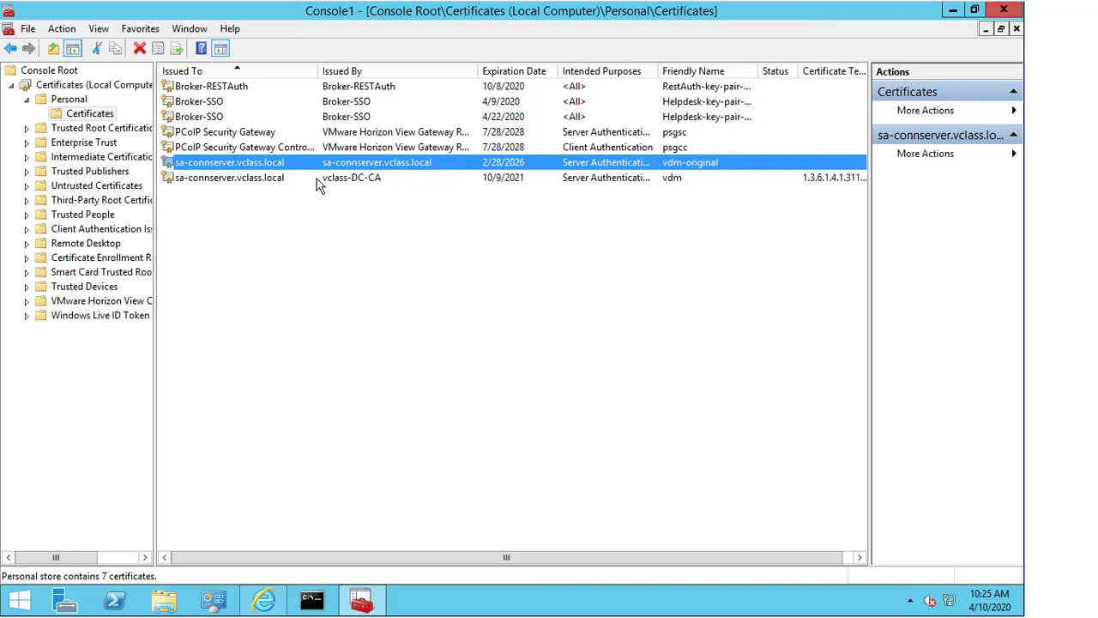
# View the General properties of the sa-connserver.vclass.local certificate issued by vclass-DC-CA
pyautogui.doubleClick(230, 161)
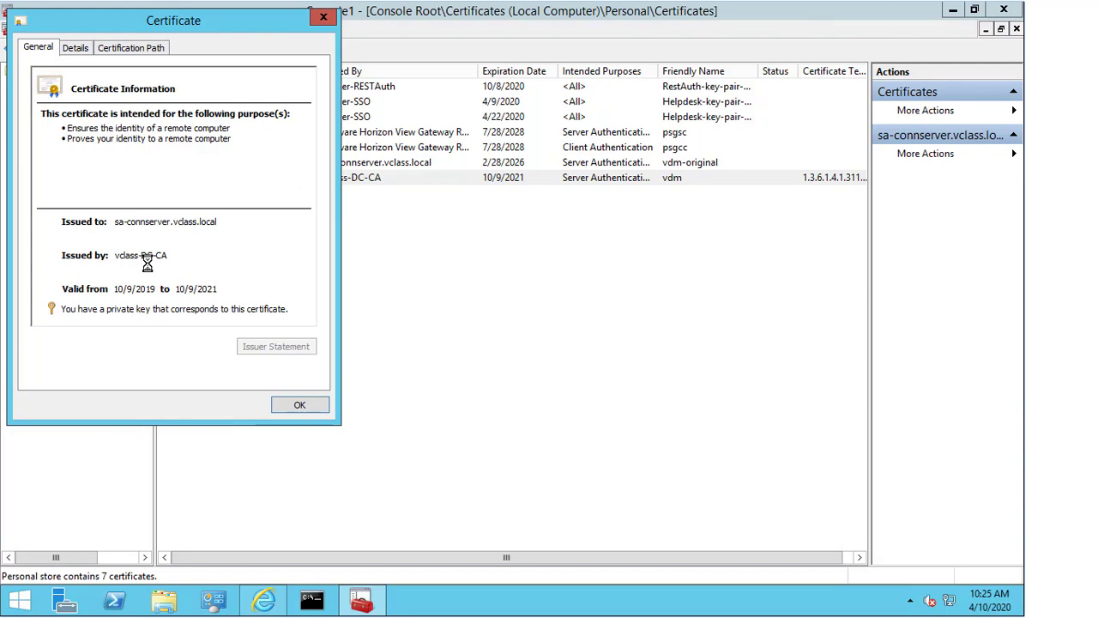
pyautogui.moveTo(72, 318)
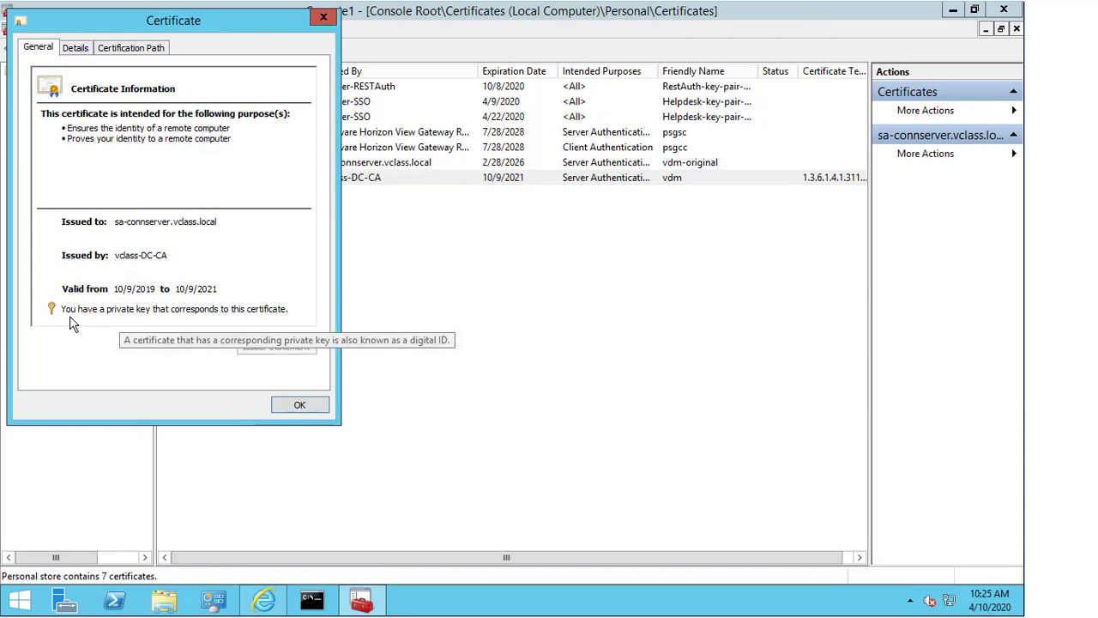
pyautogui.moveTo(182, 323)
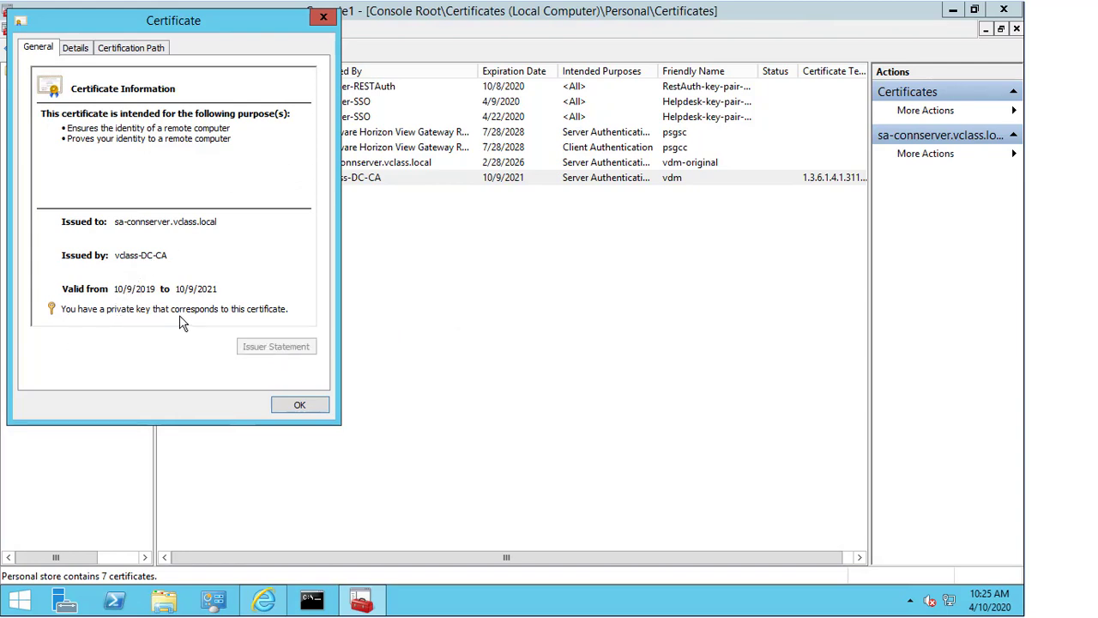
pyautogui.moveTo(185, 322)
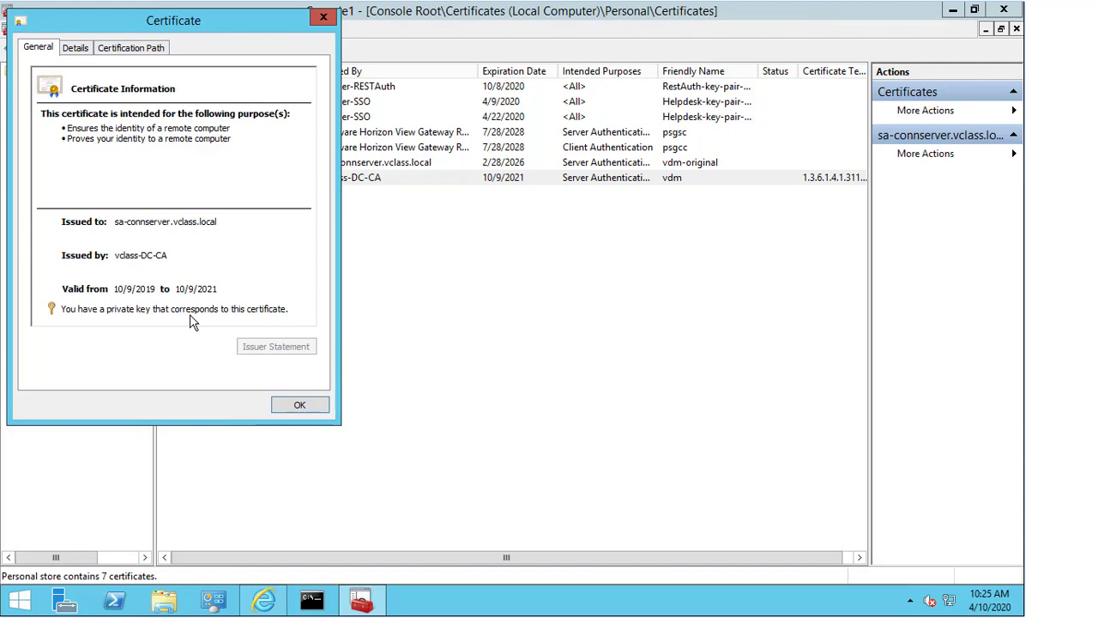
pyautogui.moveTo(155, 206)
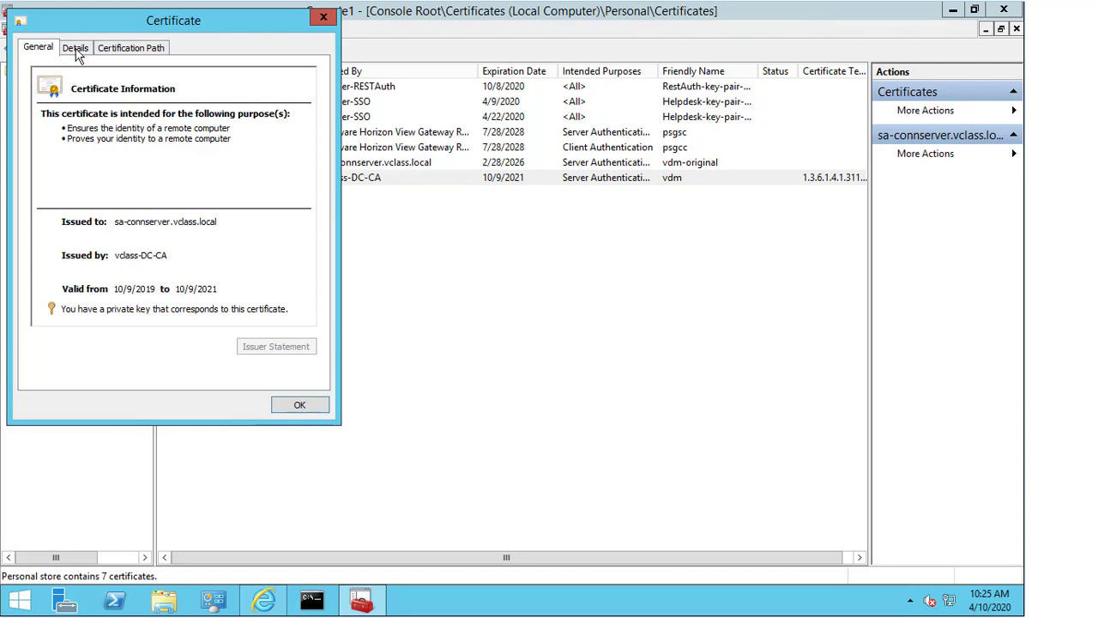
# Check the Export Private Key page via Copy to File on the Details view, then close the properties
pyautogui.click(75, 48)
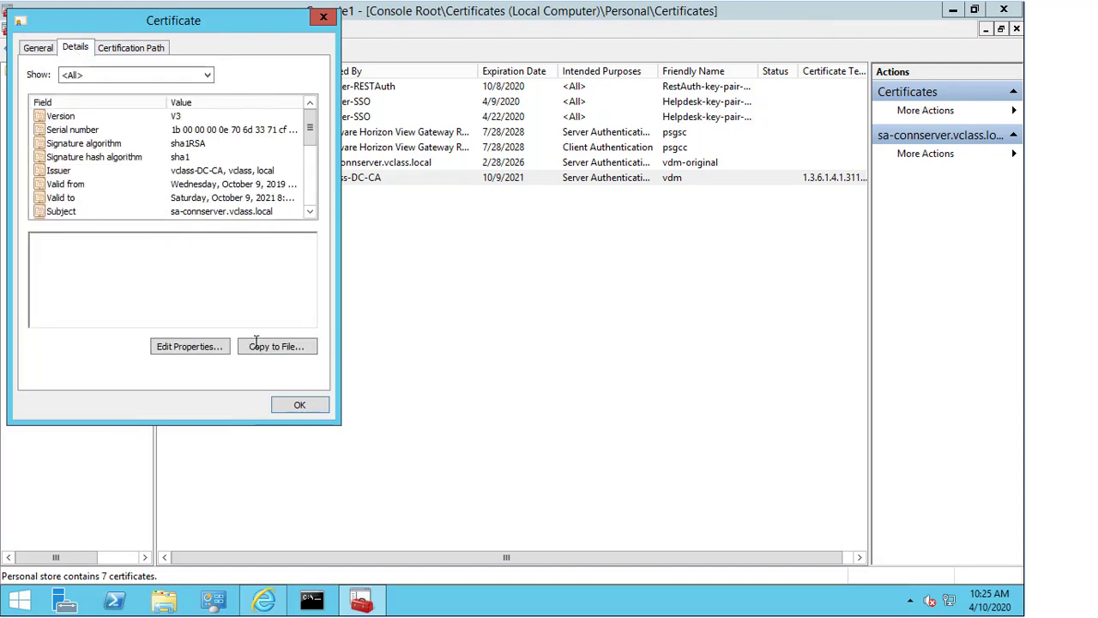
pyautogui.click(277, 347)
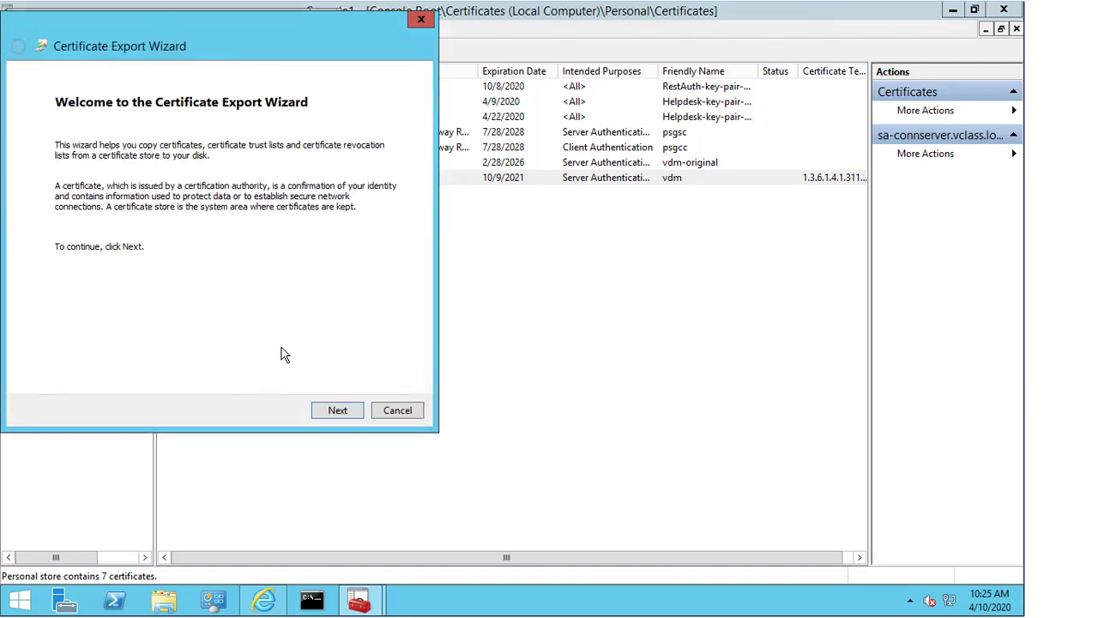
pyautogui.click(336, 409)
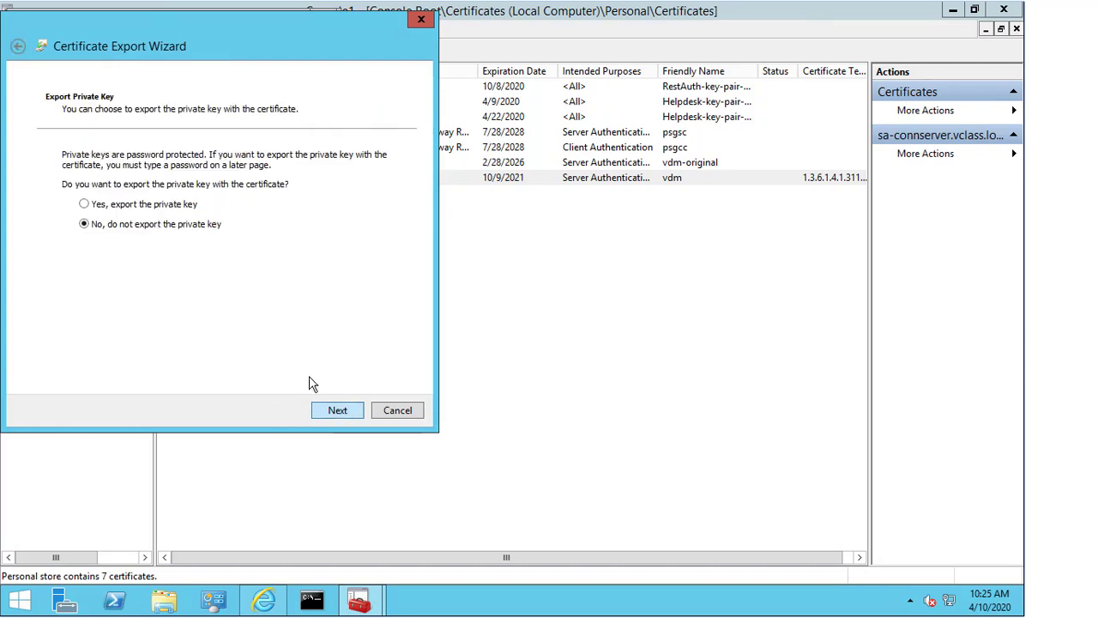
pyautogui.moveTo(265, 313)
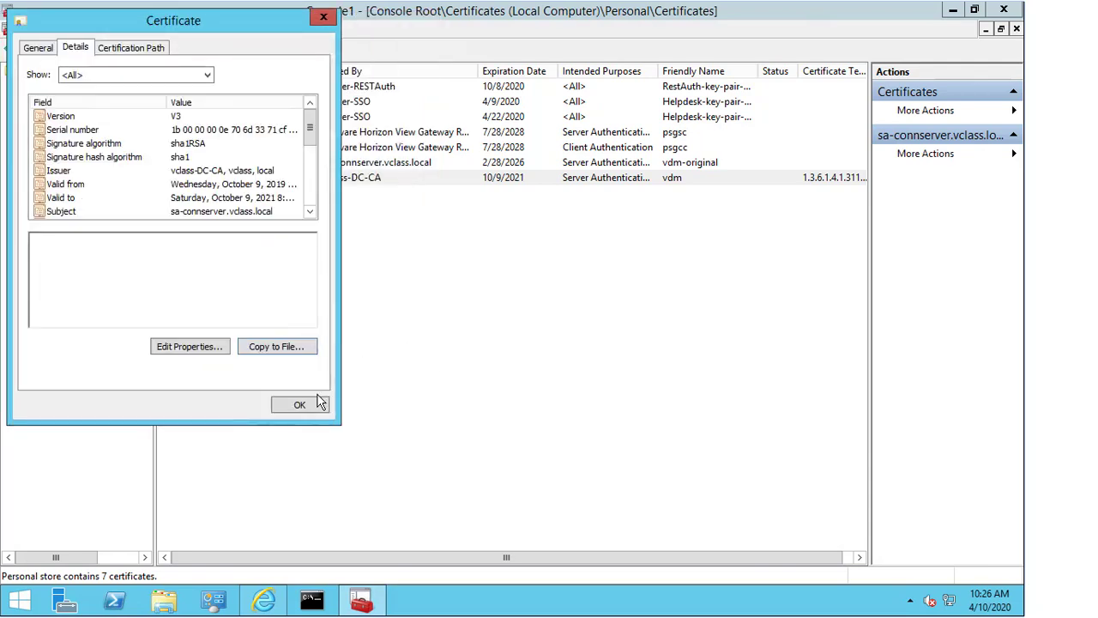
pyautogui.click(299, 405)
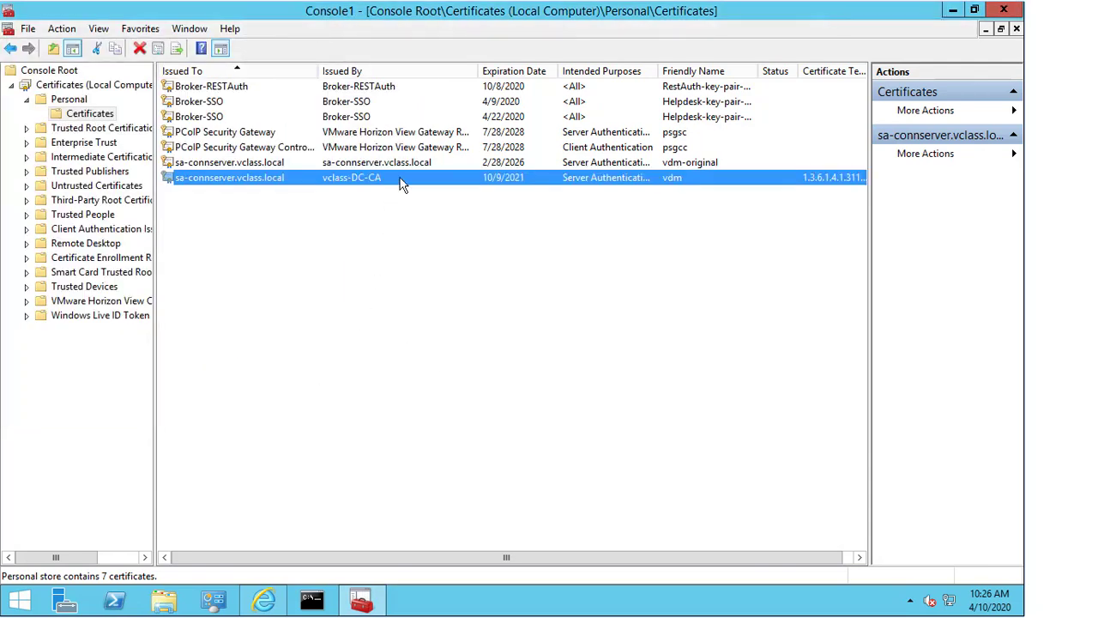
pyautogui.doubleClick(230, 176)
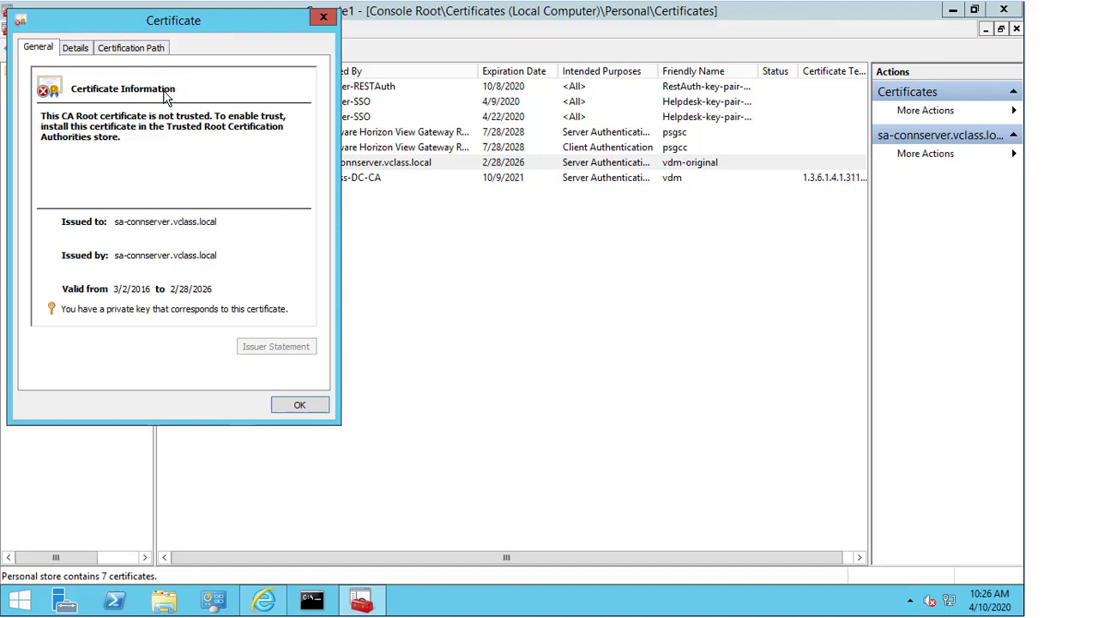
pyautogui.moveTo(105, 322)
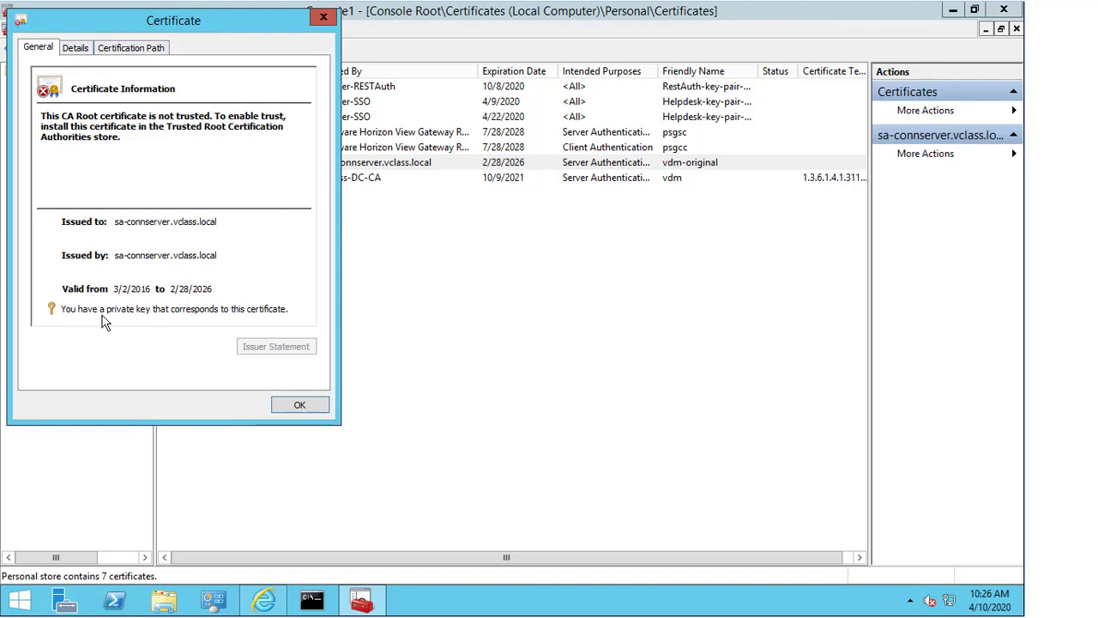
pyautogui.moveTo(254, 325)
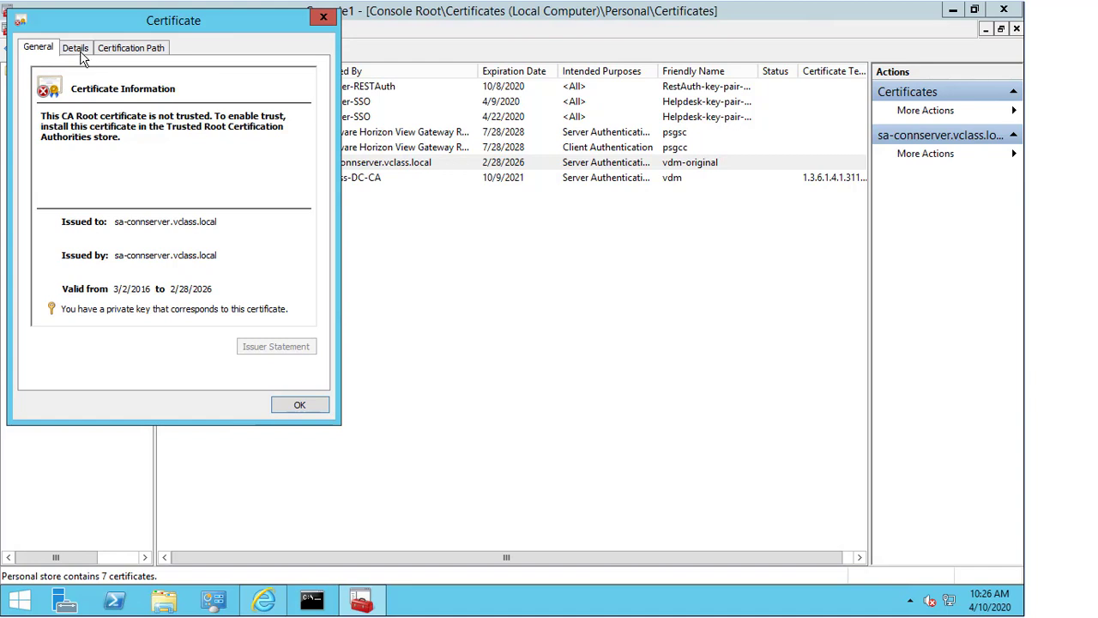
pyautogui.click(75, 48)
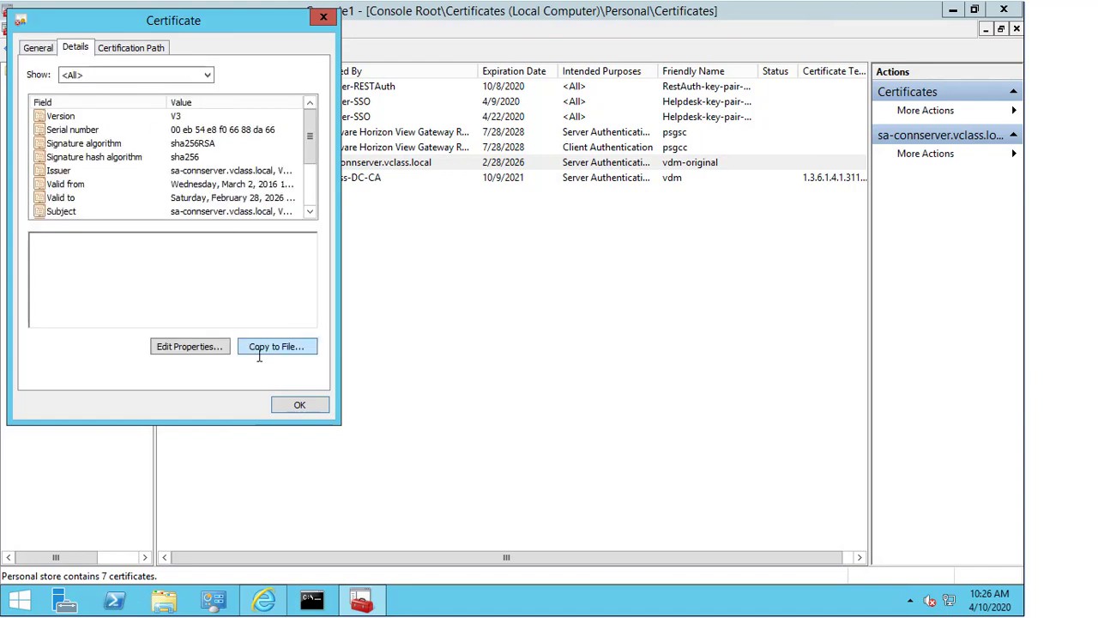
pyautogui.click(276, 347)
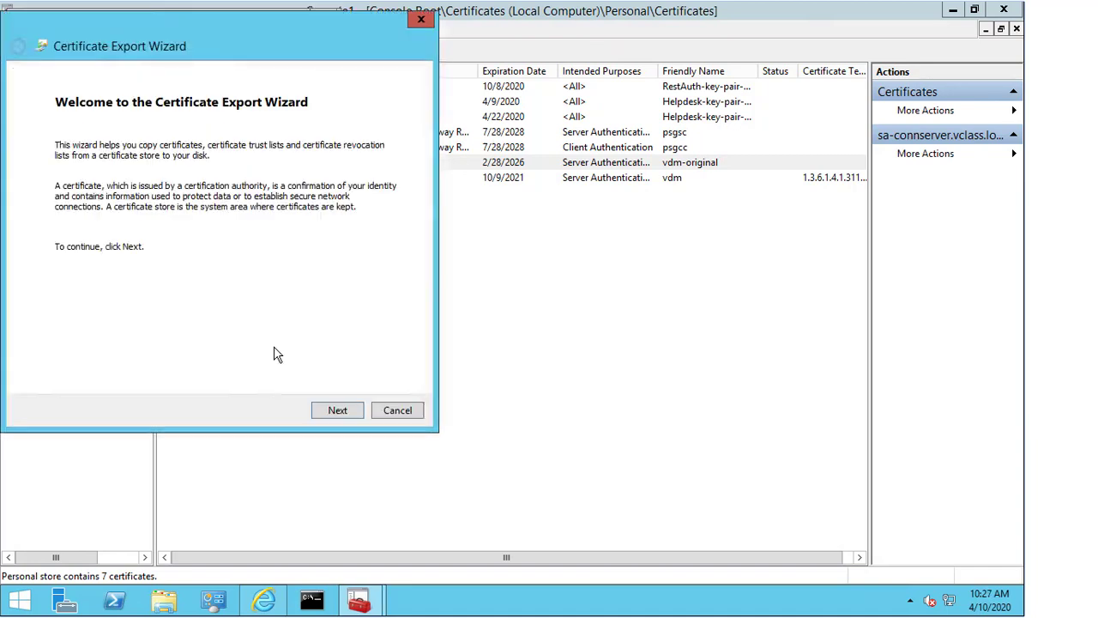
pyautogui.click(336, 408)
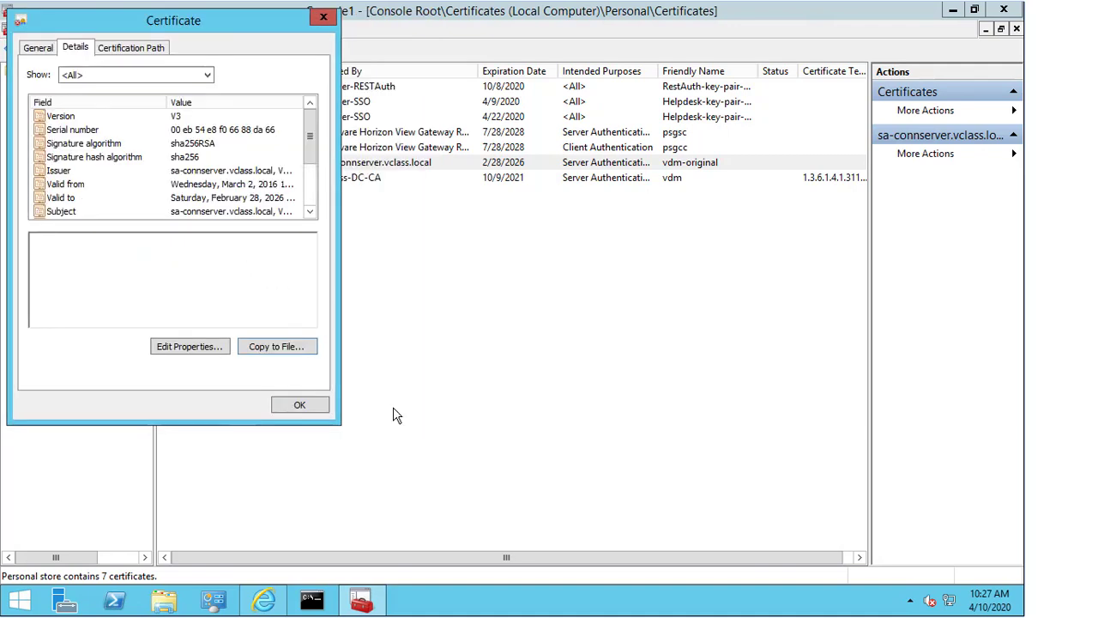
pyautogui.click(298, 405)
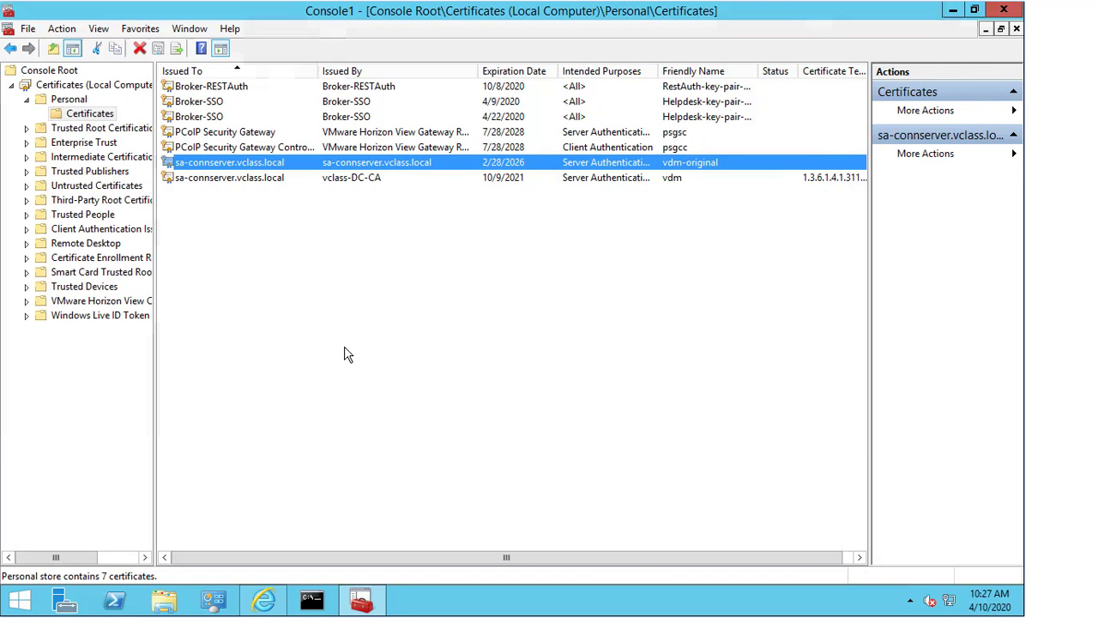
pyautogui.moveTo(344, 188)
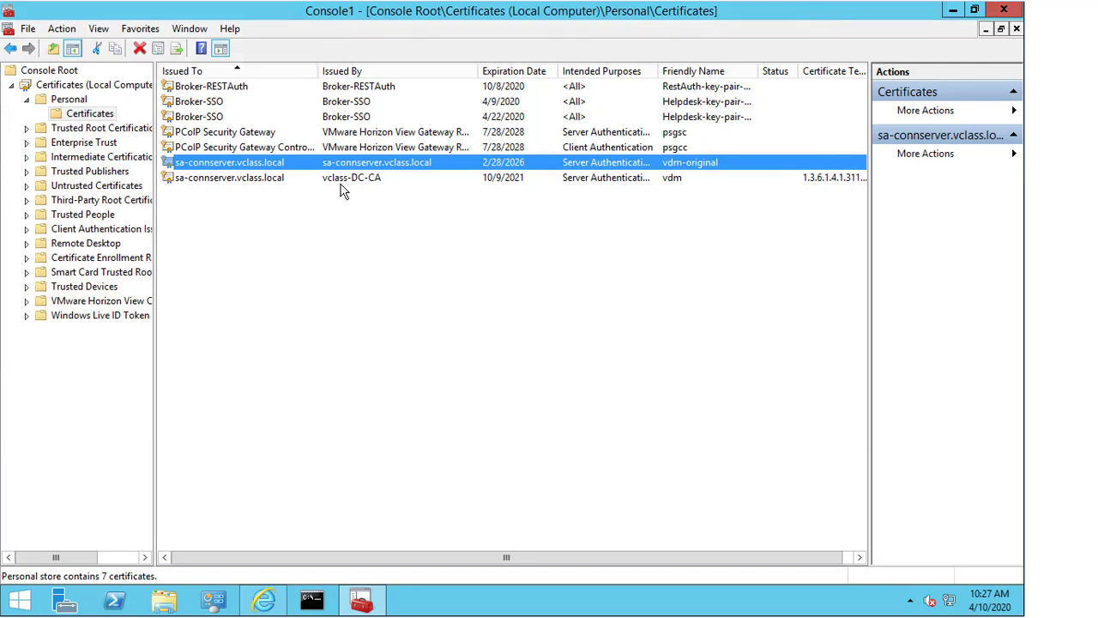
# Reopen the vclass-DC-CA-issued certificate's properties on its Details fields
pyautogui.doubleClick(230, 177)
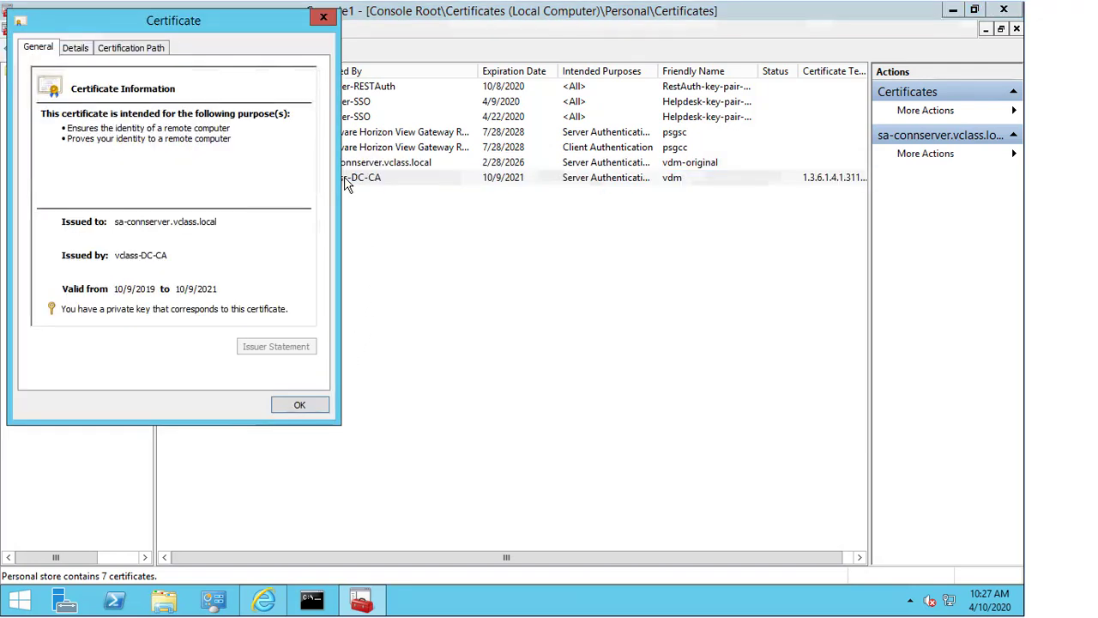
pyautogui.click(76, 48)
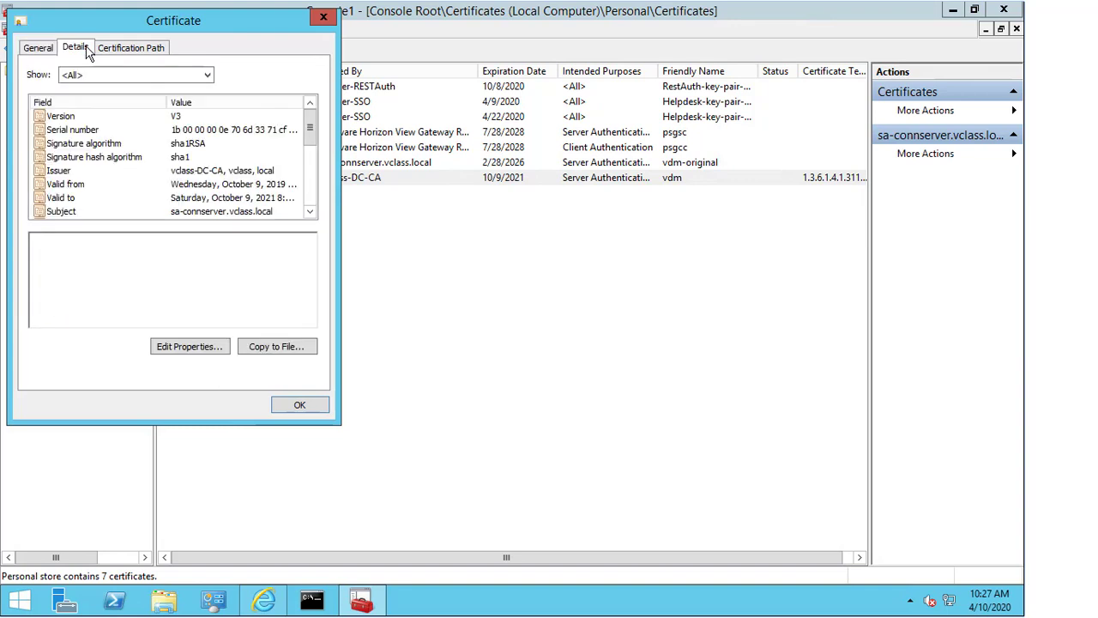
pyautogui.moveTo(305, 511)
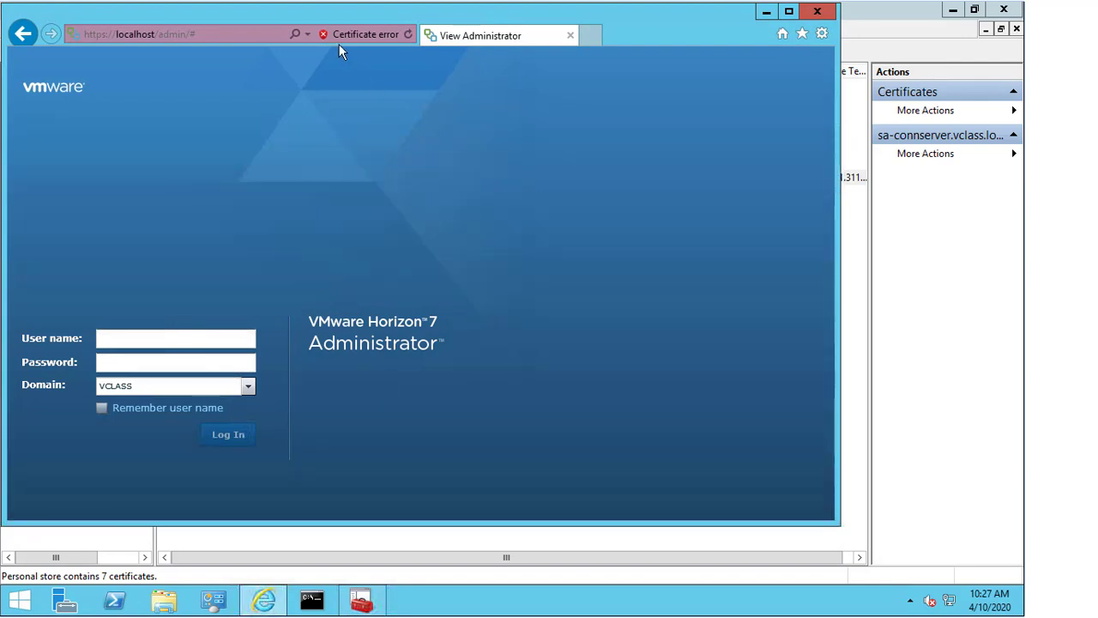
pyautogui.moveTo(332, 42)
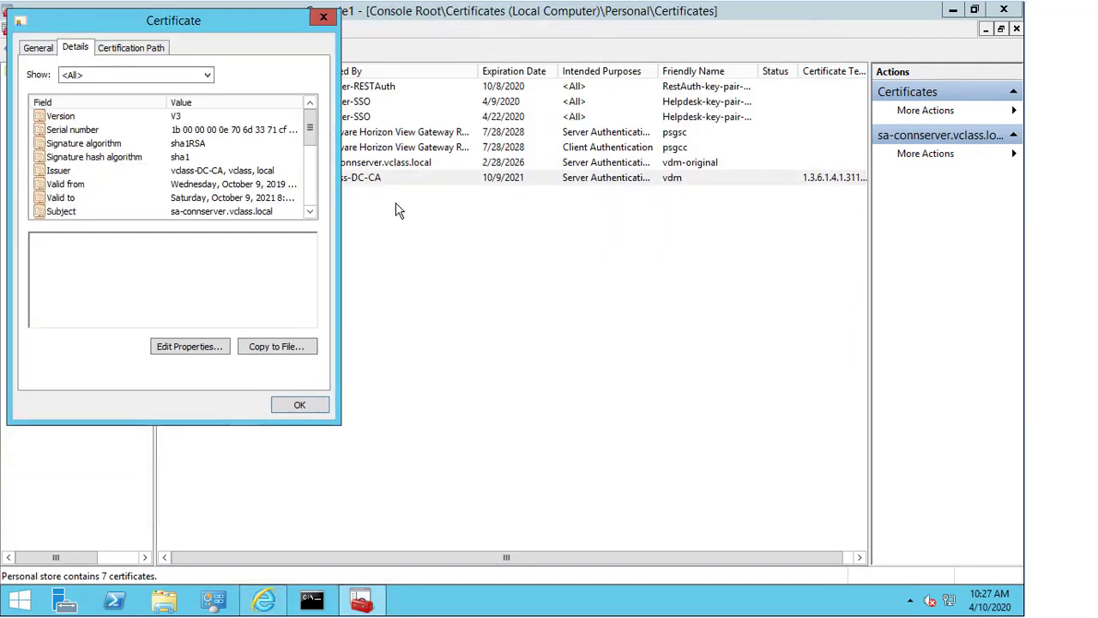
# Read the Subject Alternative Name DNS entries sa-connserver.vclass.local and sa-connserver, then close the properties
pyautogui.scroll(-3)
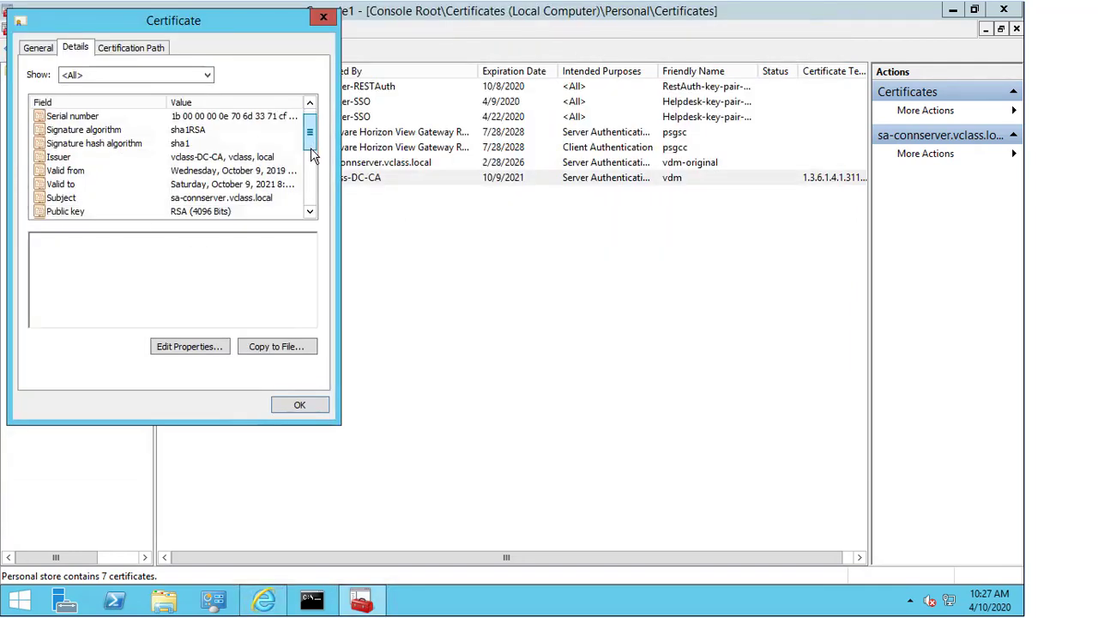
pyautogui.scroll(-3)
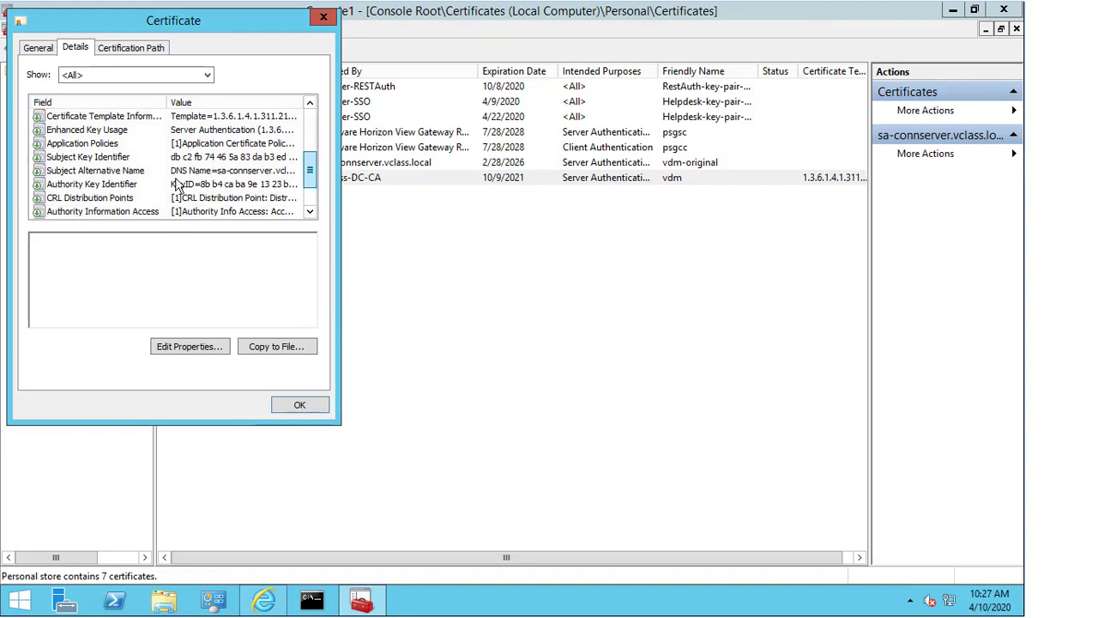
pyautogui.click(94, 170)
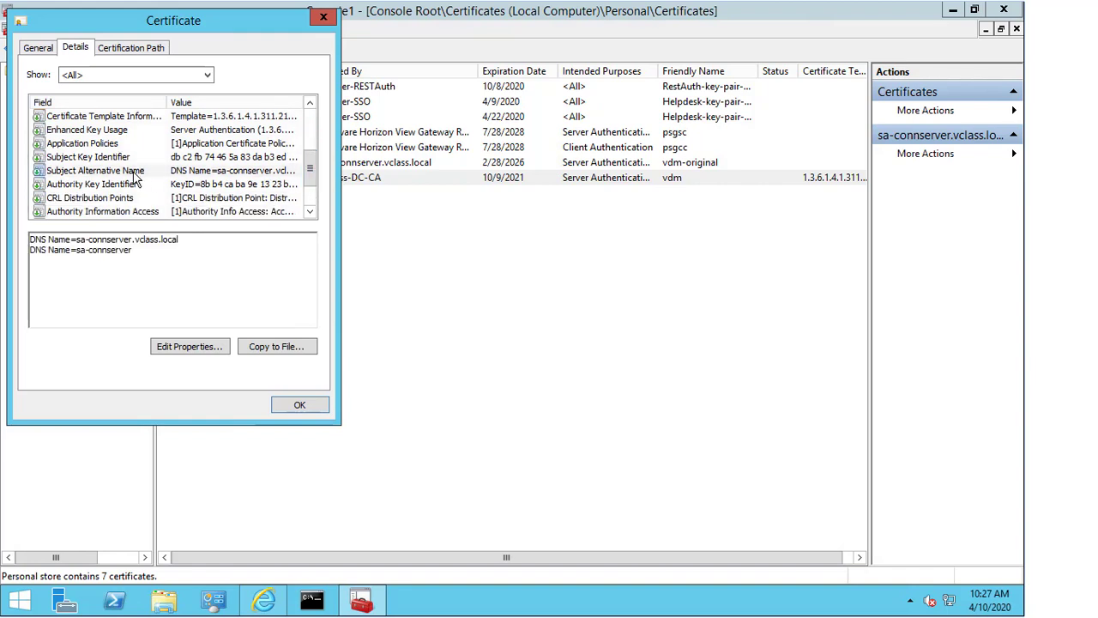
pyautogui.click(94, 170)
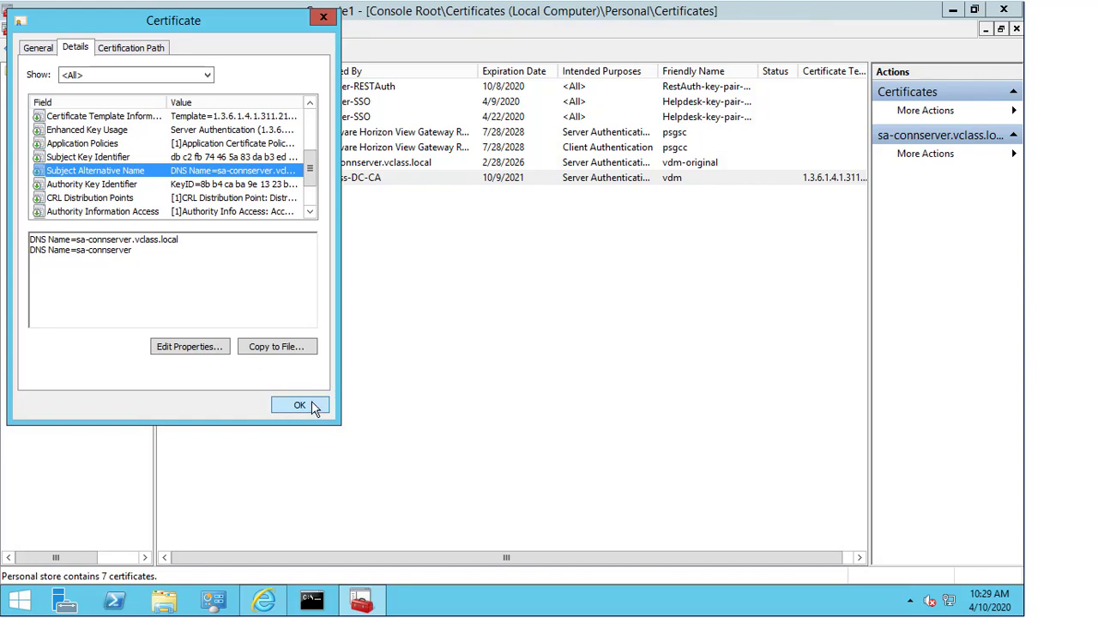
pyautogui.click(298, 405)
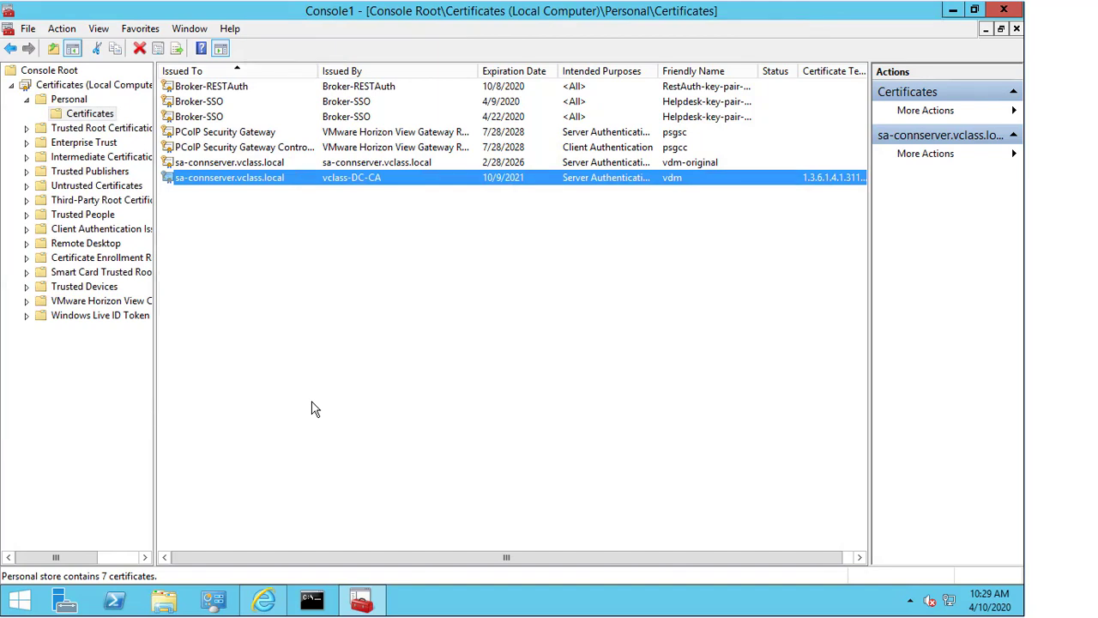